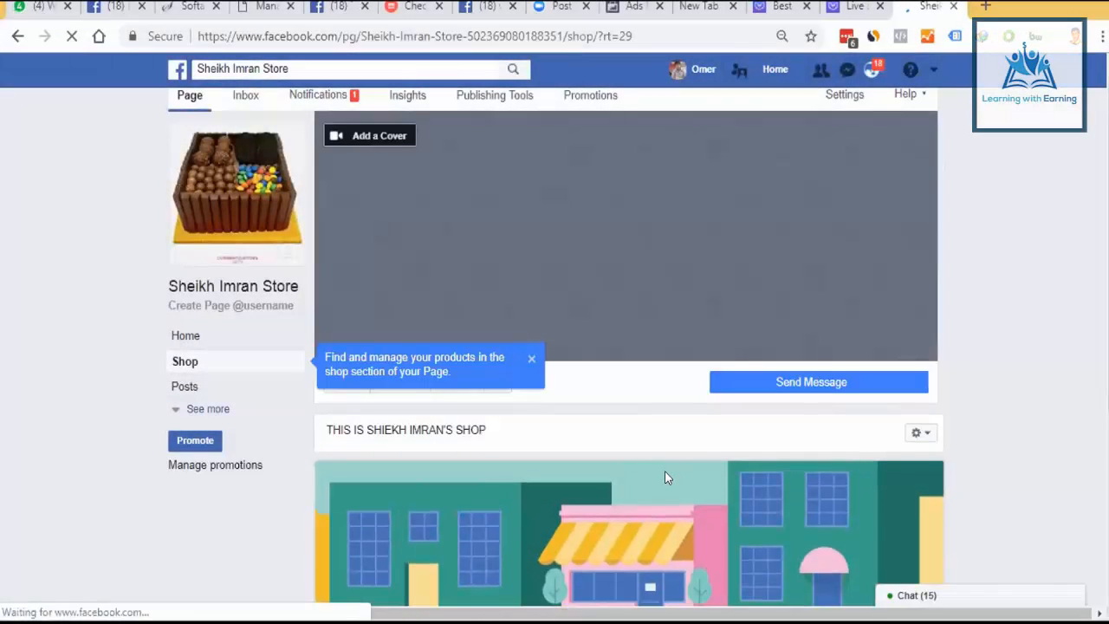
Begin a new product in the Sheikh Imran Store Page shop, showing the empty form.
scroll(down, 3)
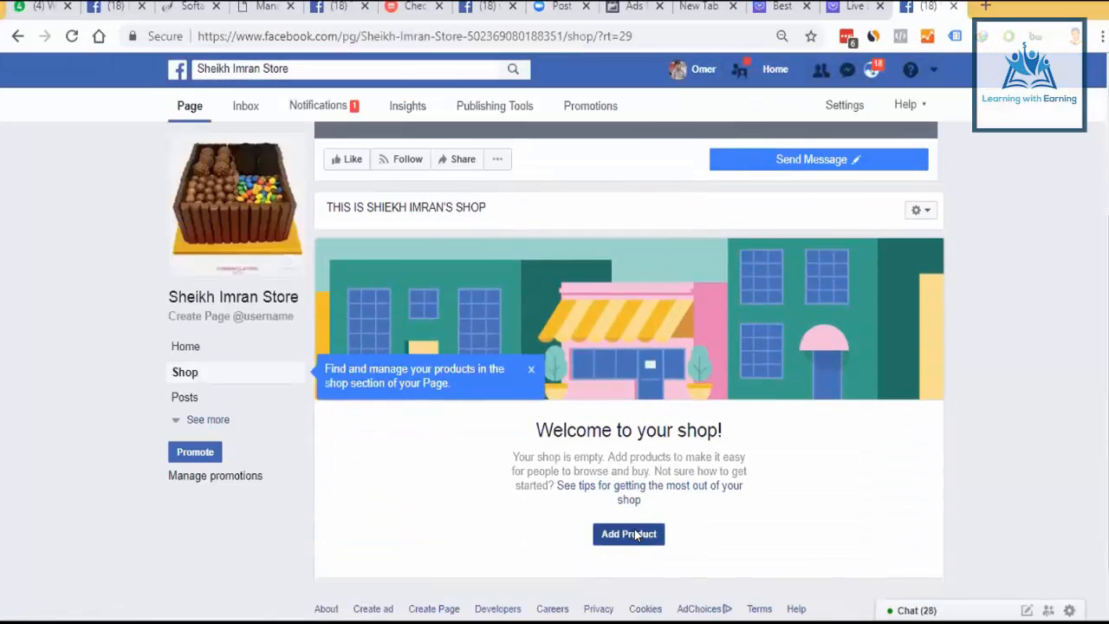
click(628, 534)
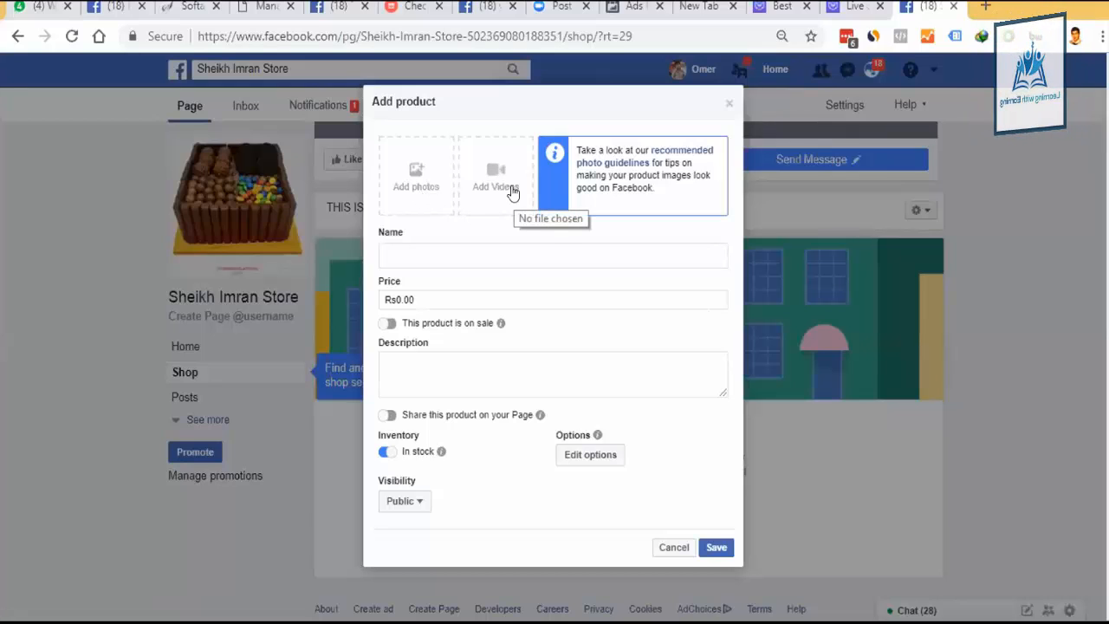
Attach the chocolate cake image from the Page's existing photos to the product.
click(416, 173)
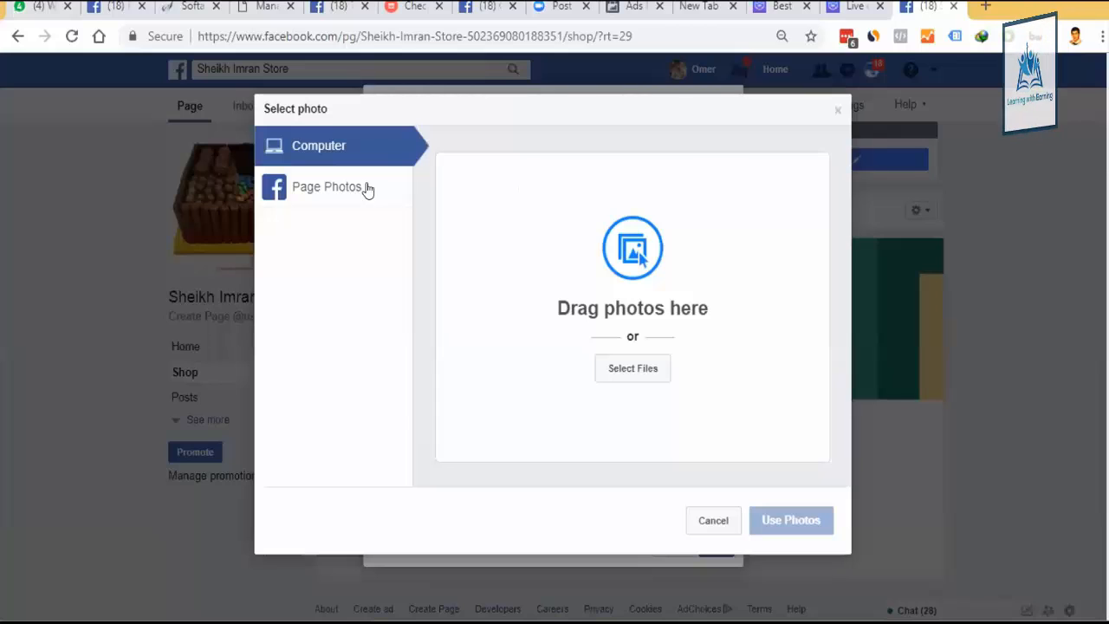
click(326, 187)
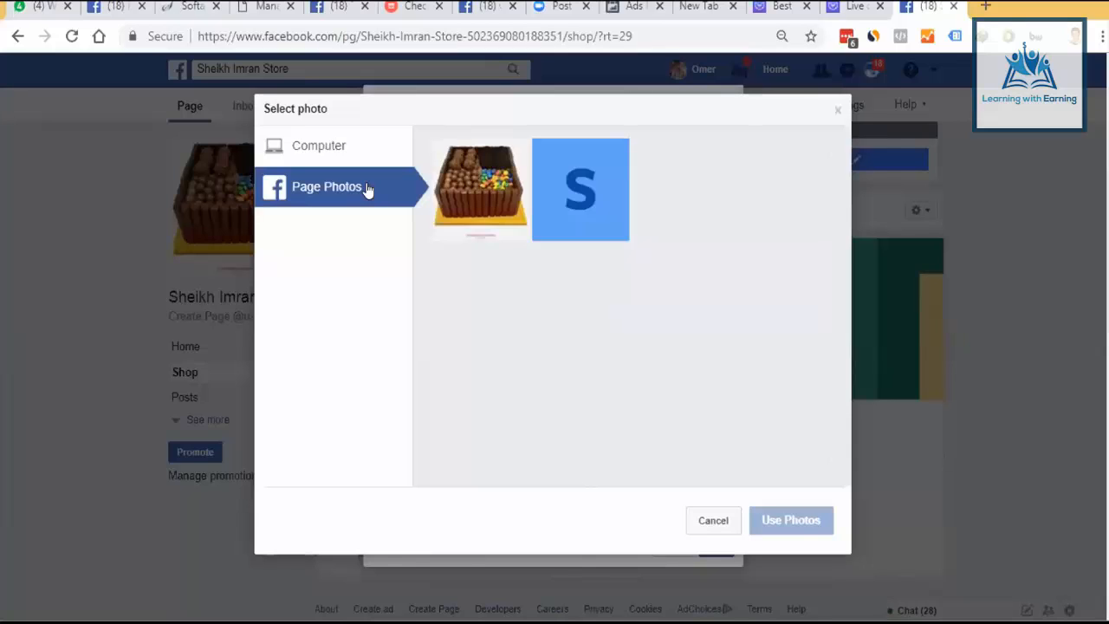
mouse_move(381, 152)
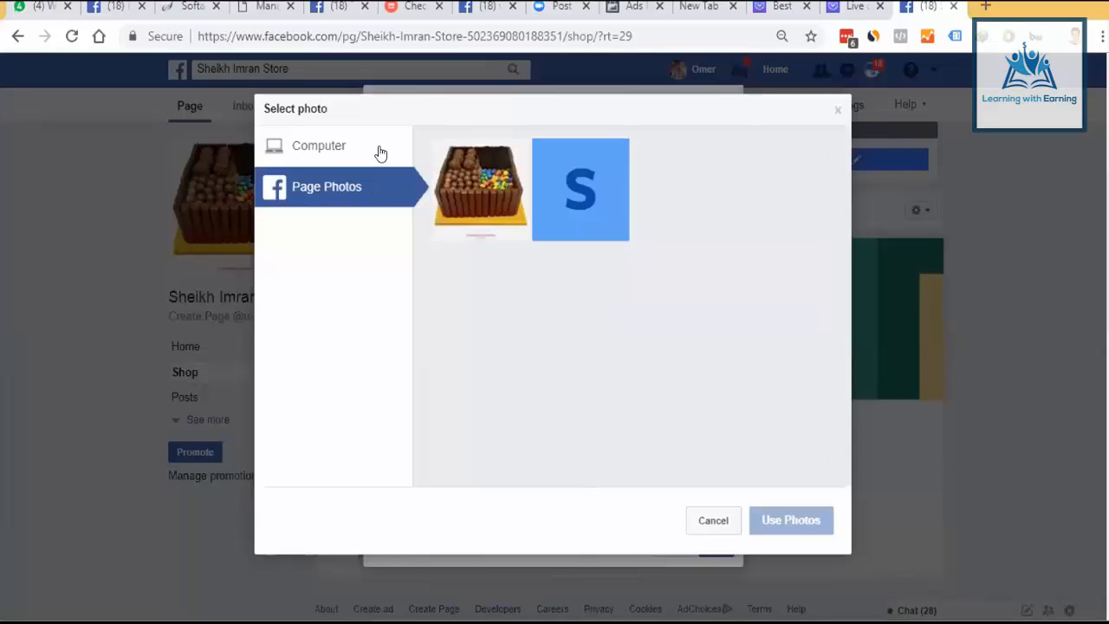
click(319, 146)
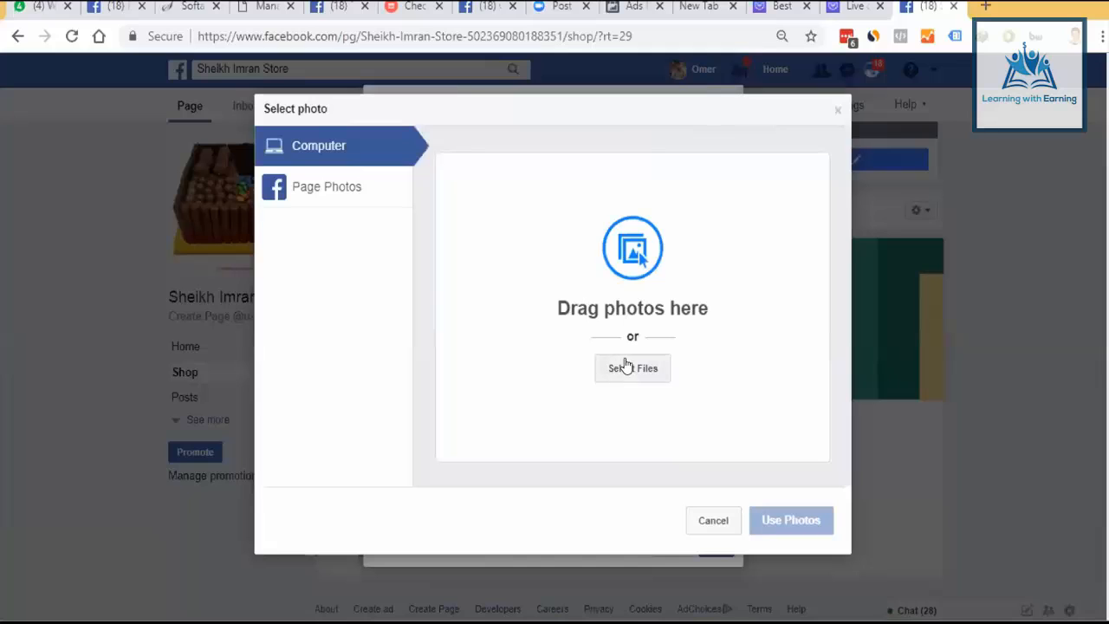
click(326, 187)
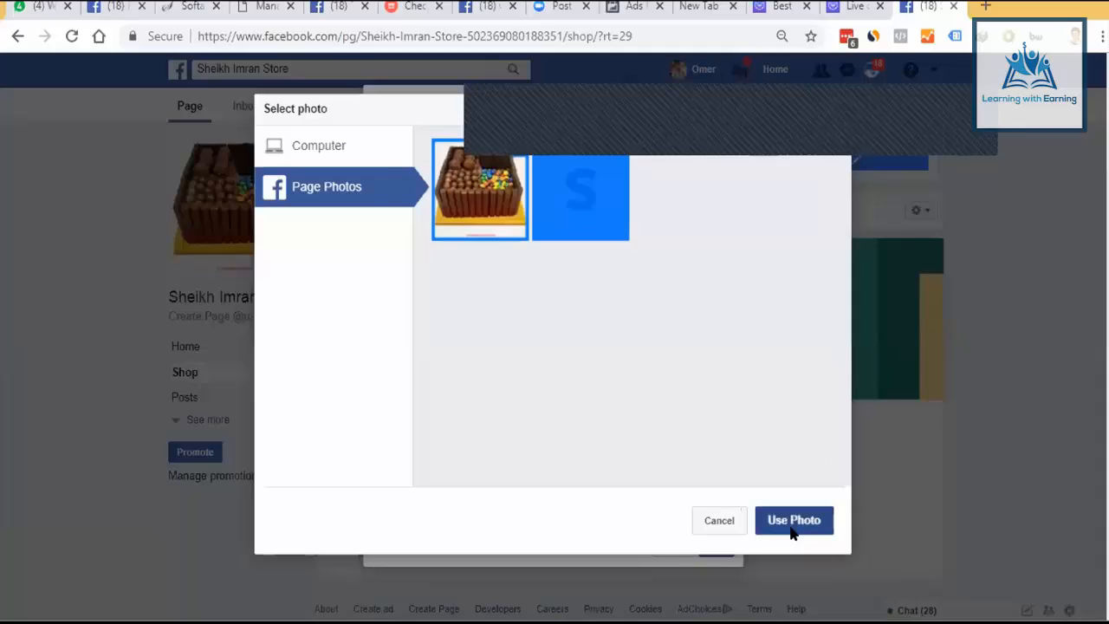
click(793, 520)
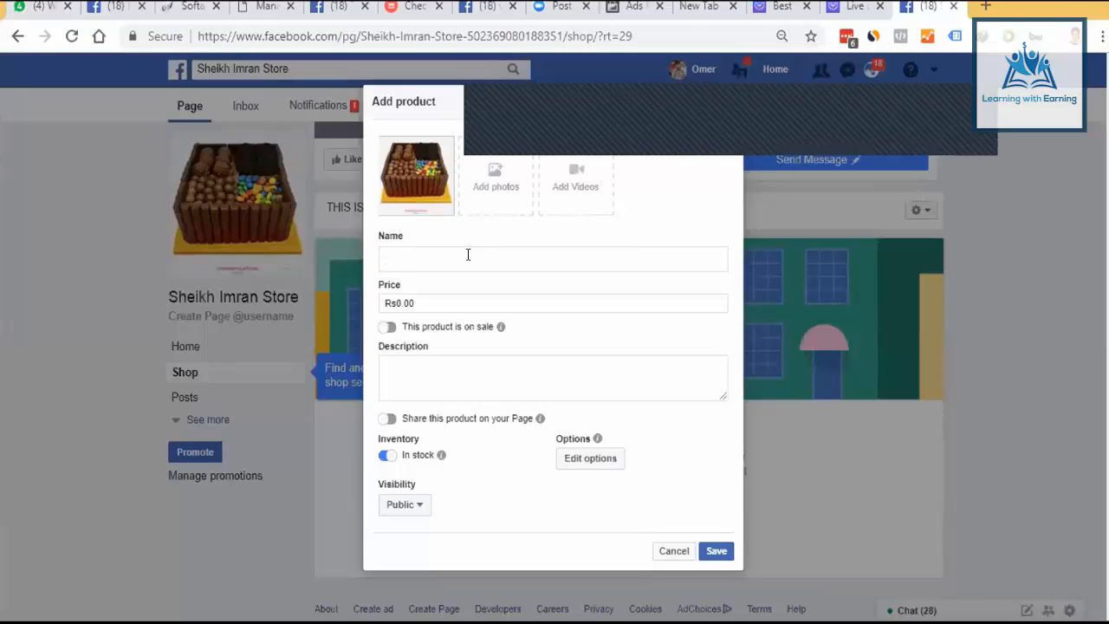
Name the product 'test', price it at Rs999 and mark it as on sale.
text(test)
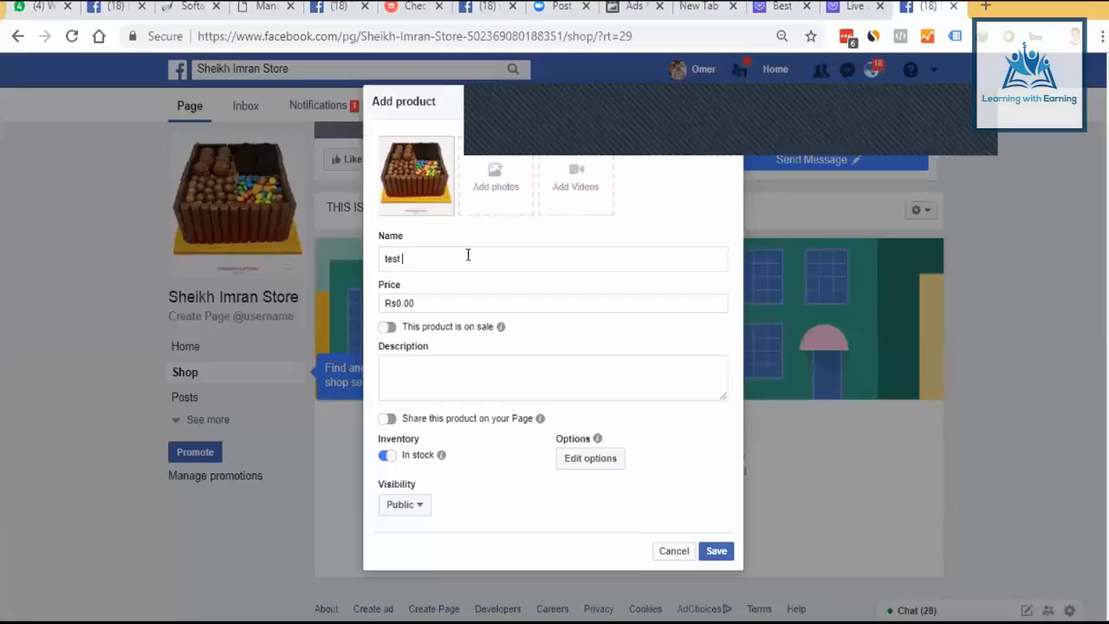
click(555, 302)
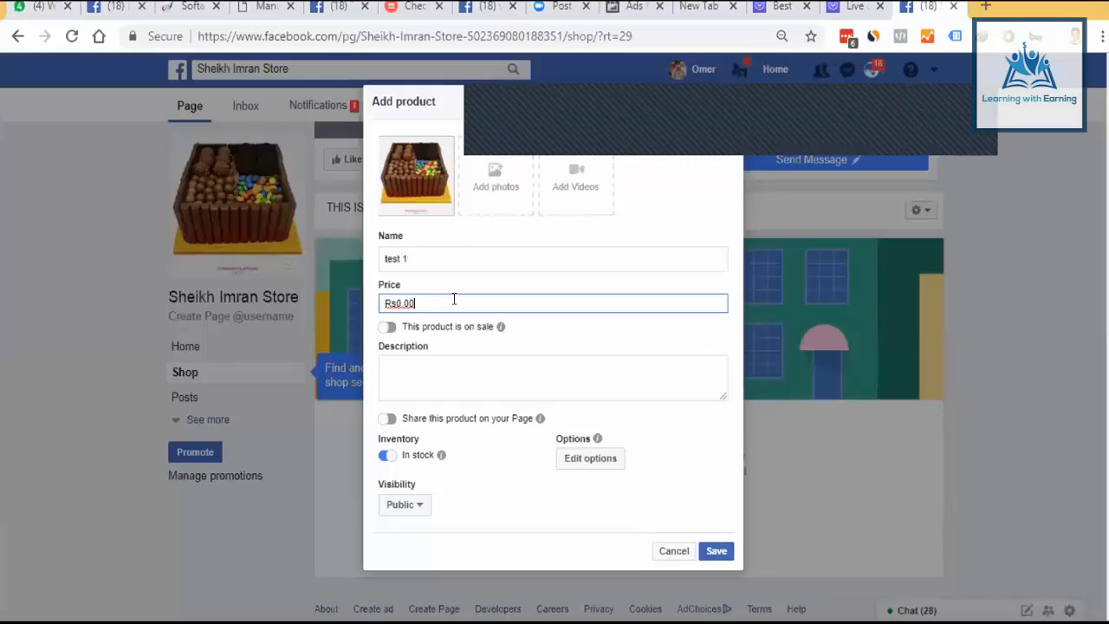
key(Backspace)
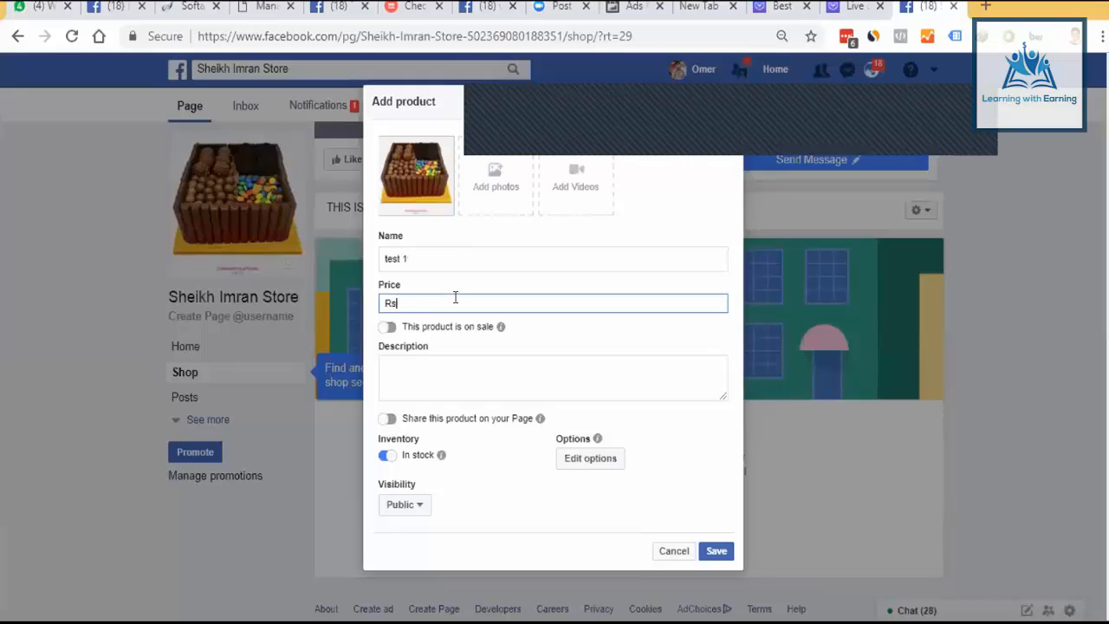
text(999)
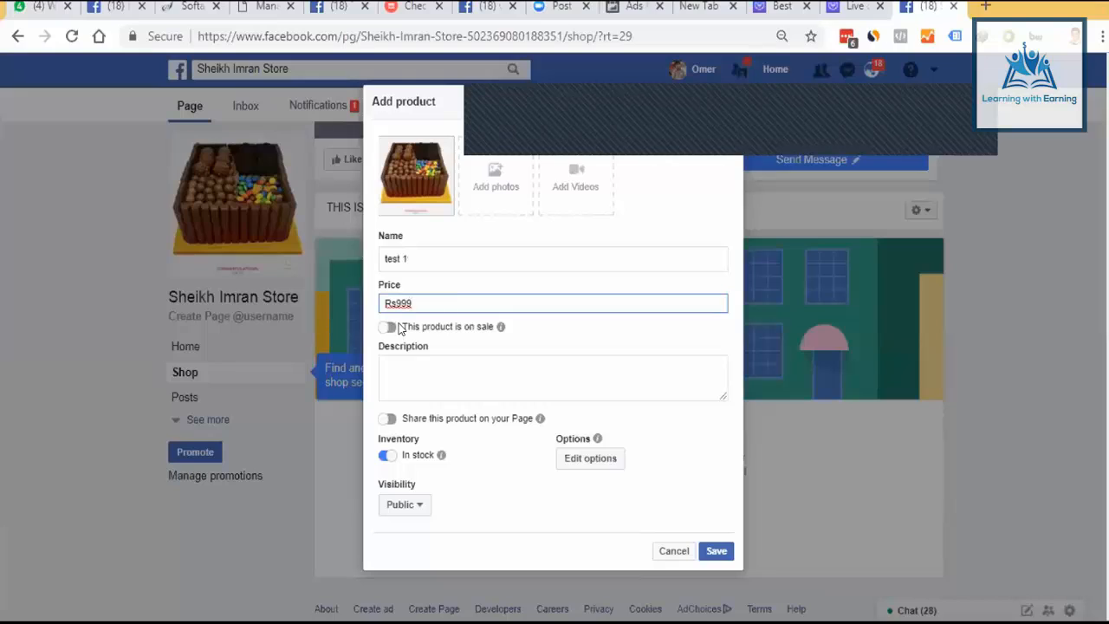
click(388, 326)
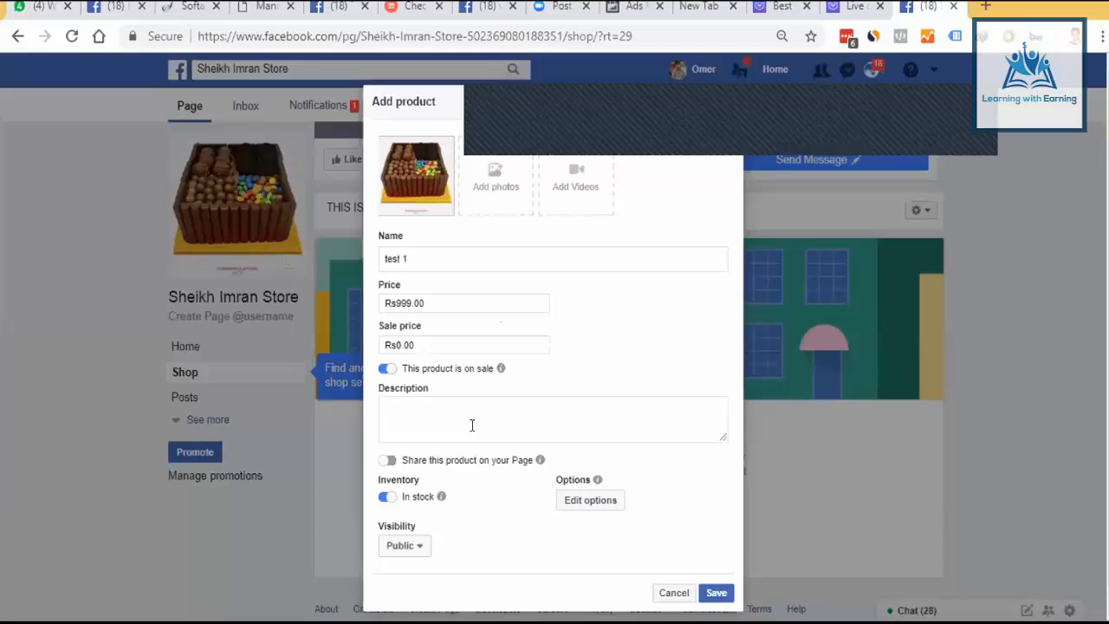
Add the 'tst / test one' description and enable sharing the product on the Page.
text(tst)
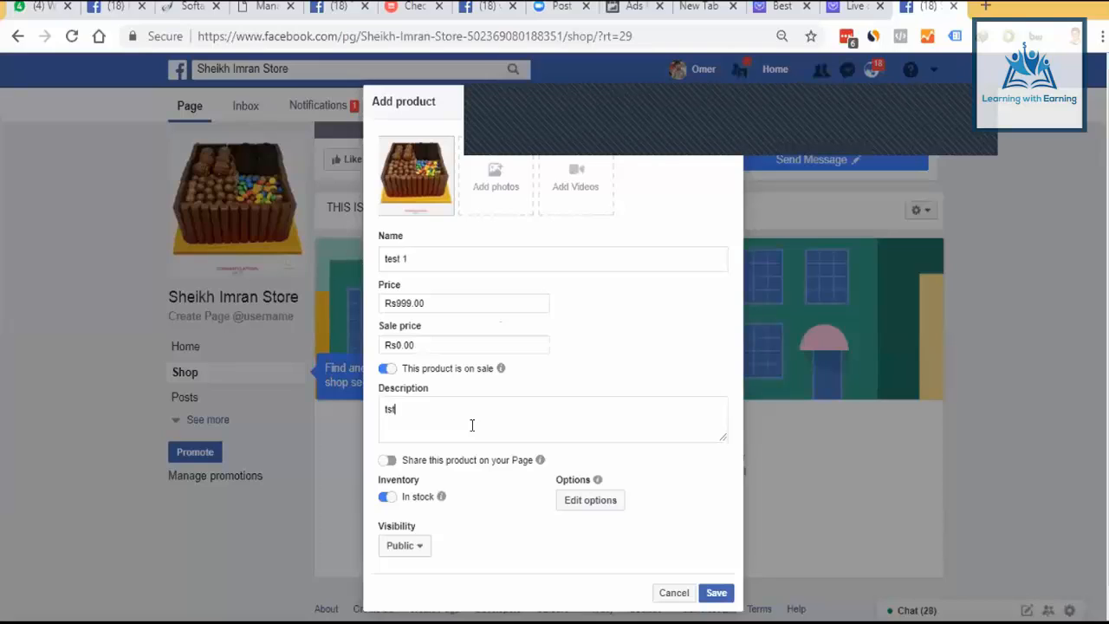
text(test one)
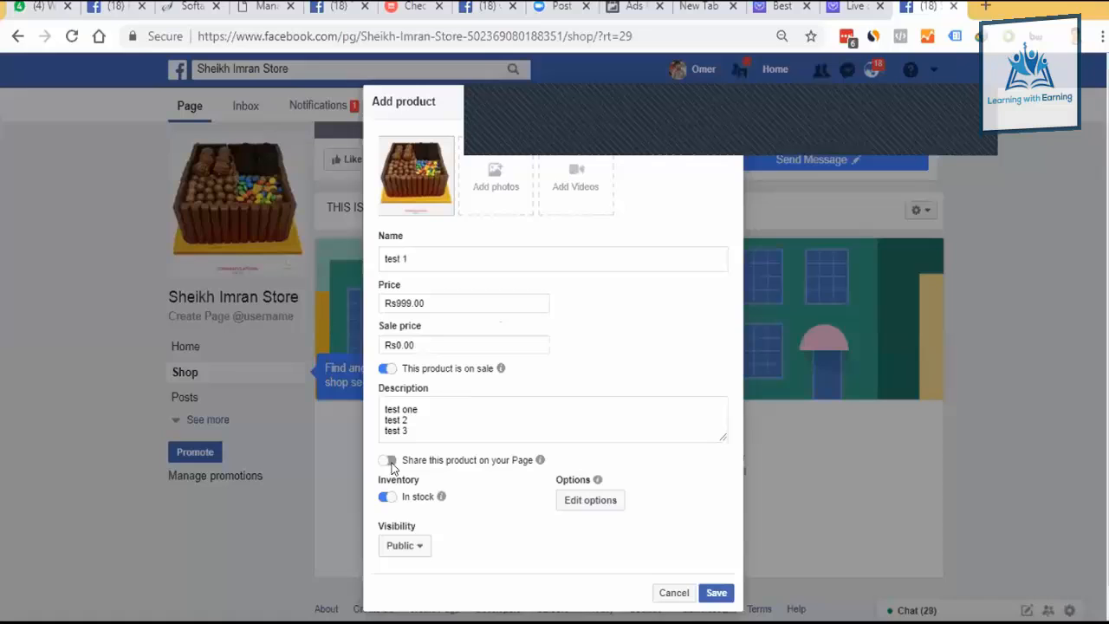
click(388, 461)
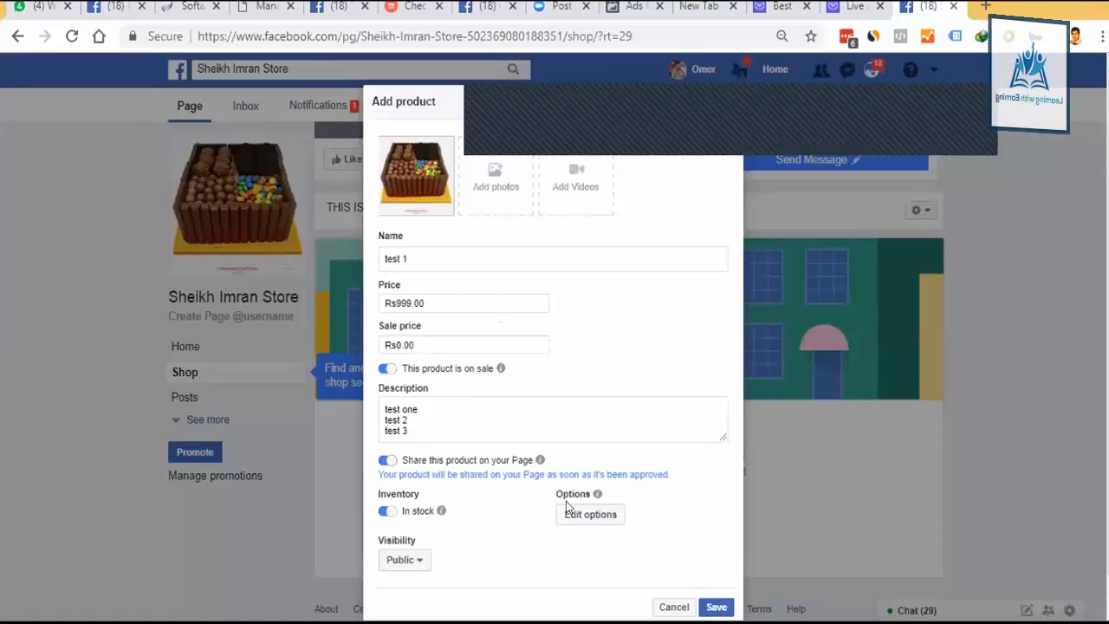
Add a Colour option to the product with black and blue values.
click(589, 513)
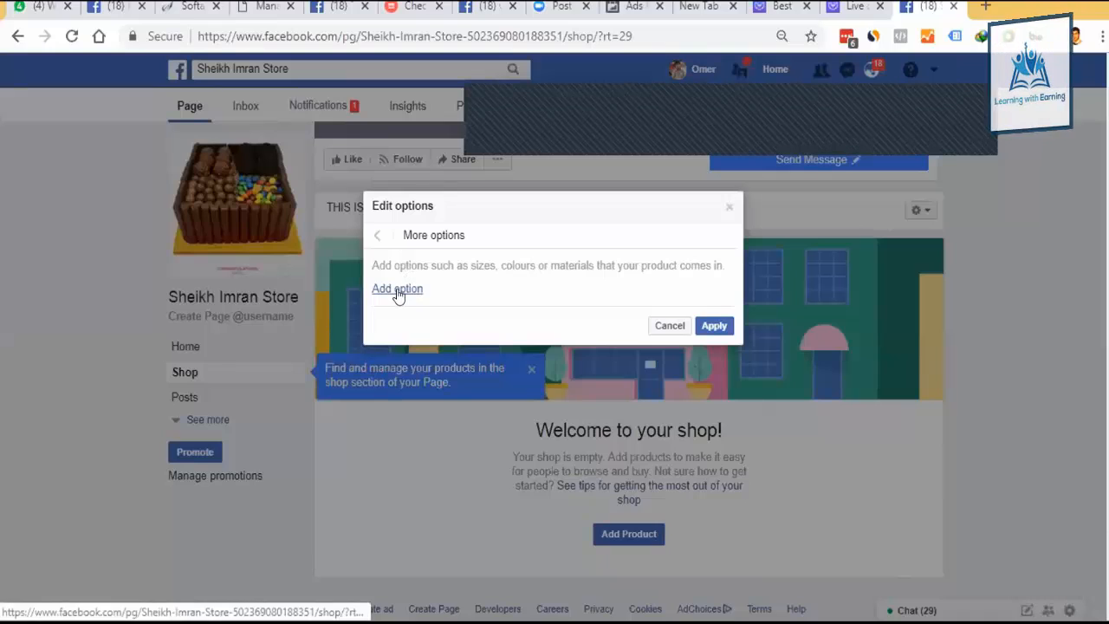
click(396, 288)
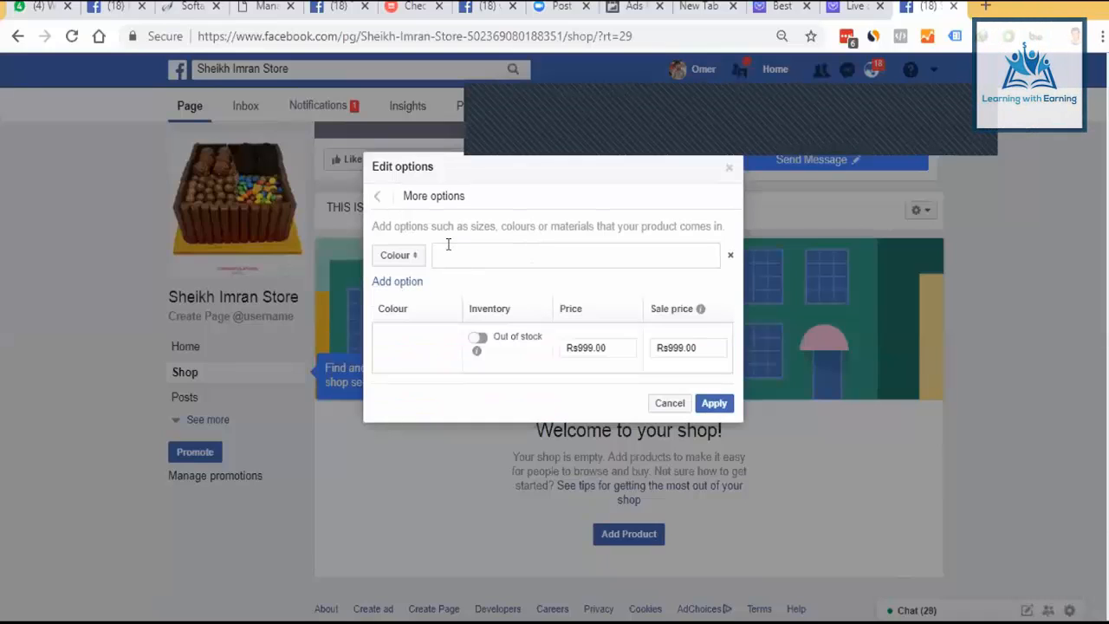
text(b)
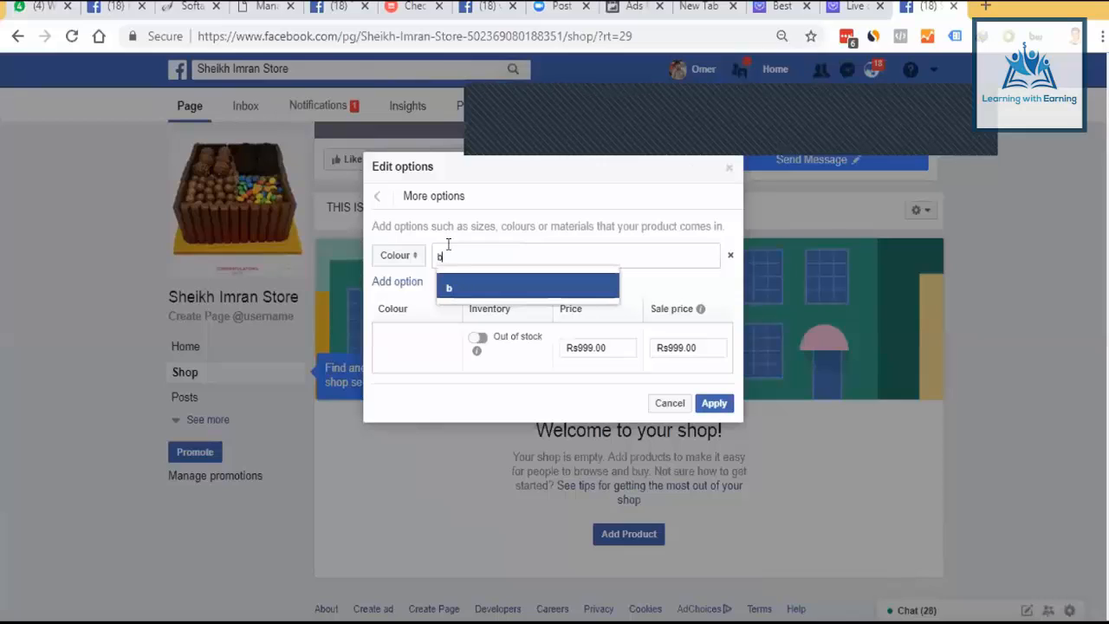
text(lack)
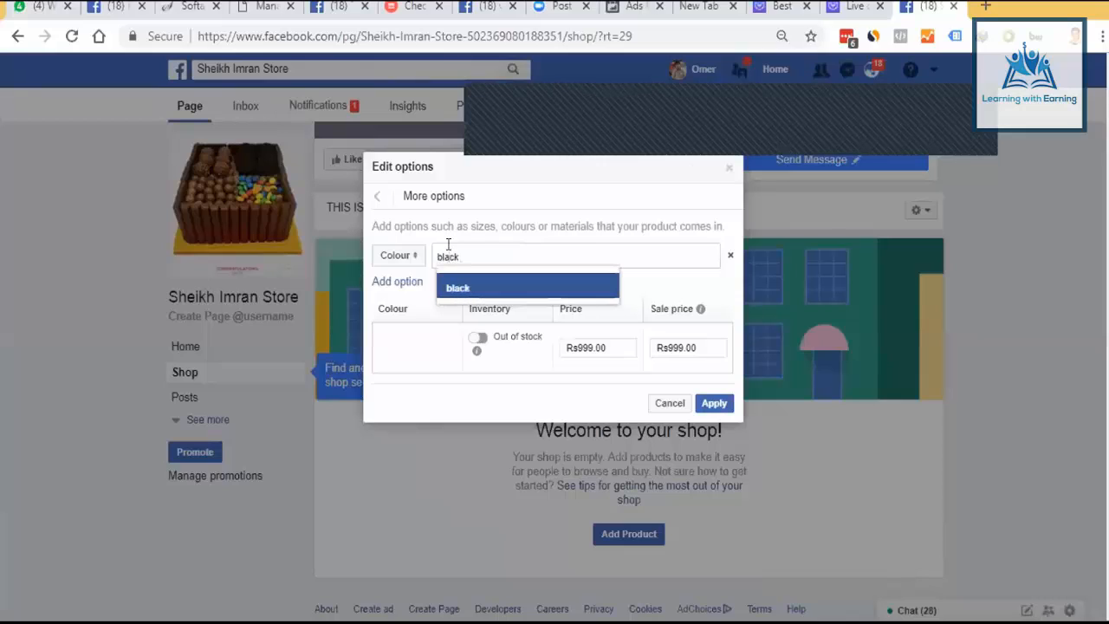
text(blue red)
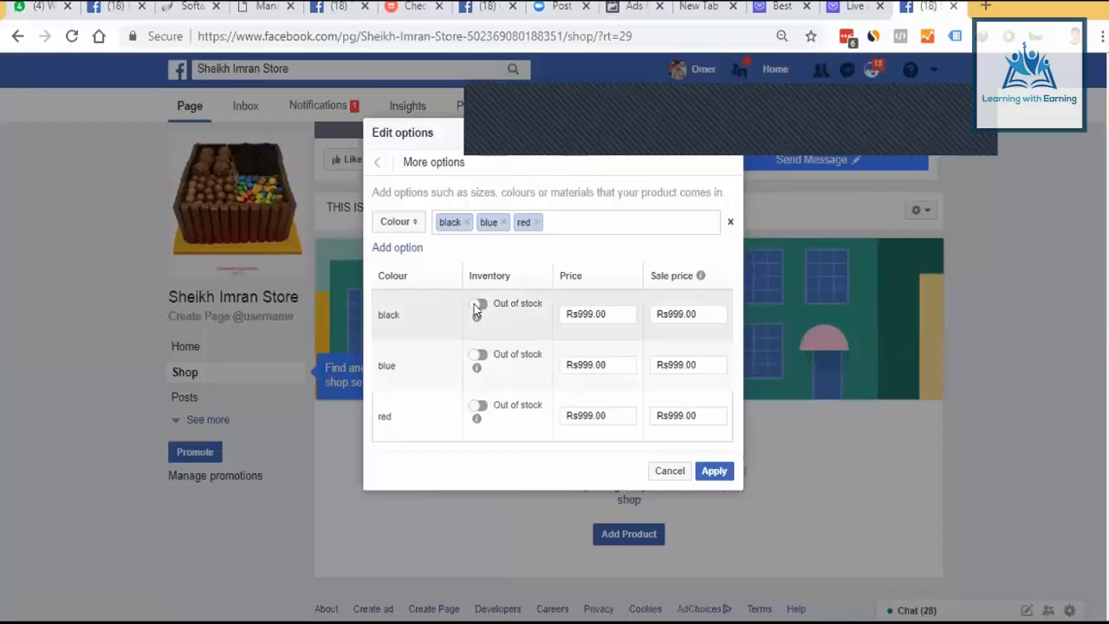
Mark the black and blue colour variants as in stock.
click(479, 309)
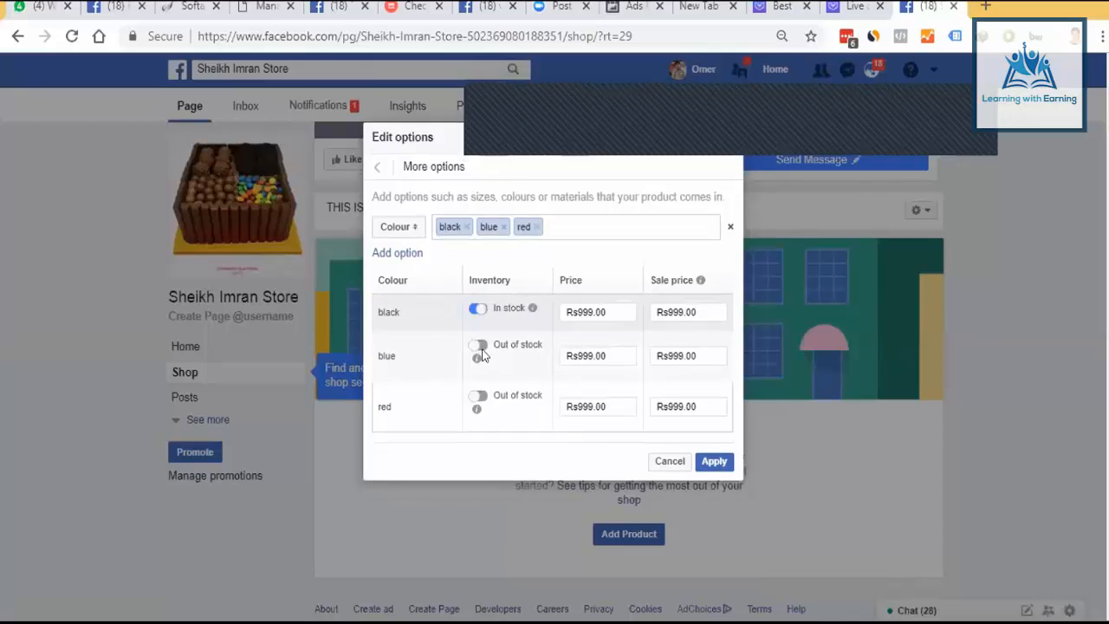
mouse_move(478, 347)
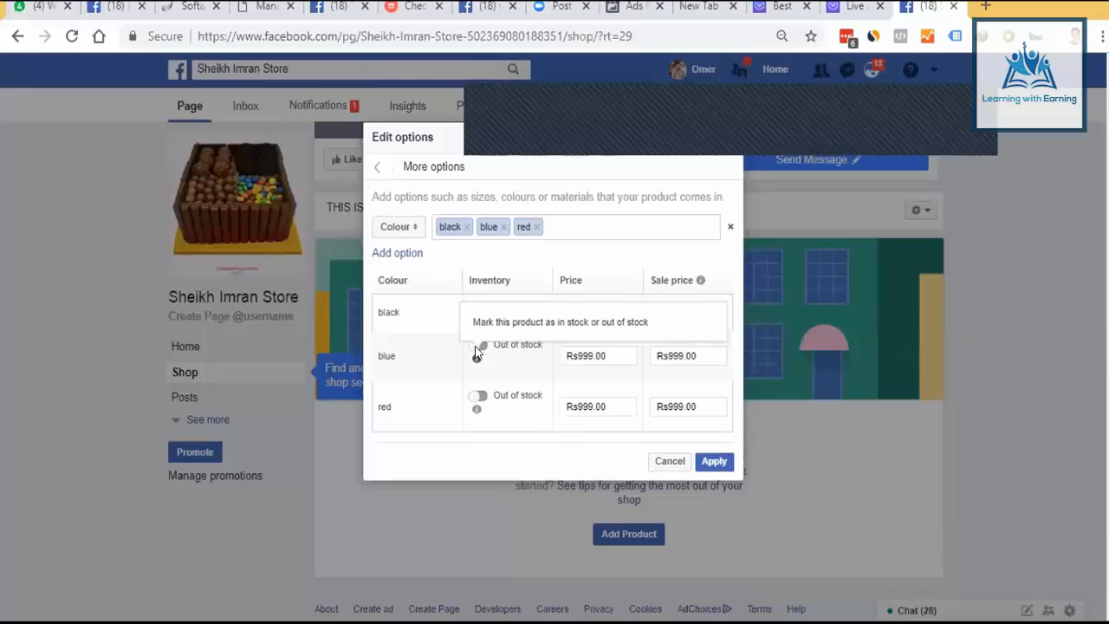
click(478, 308)
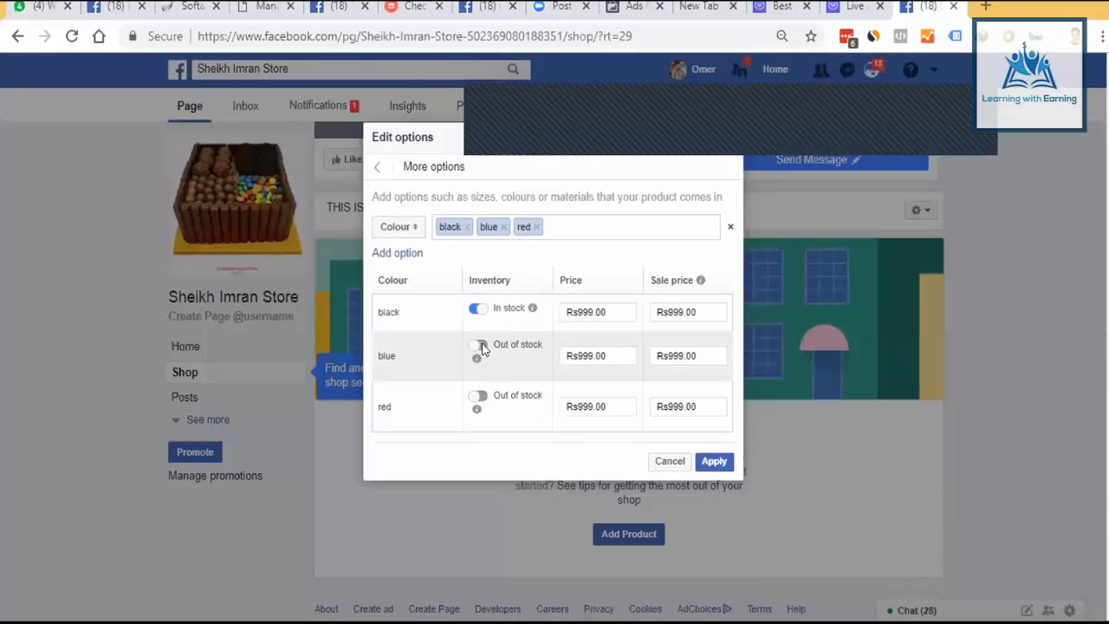
click(478, 350)
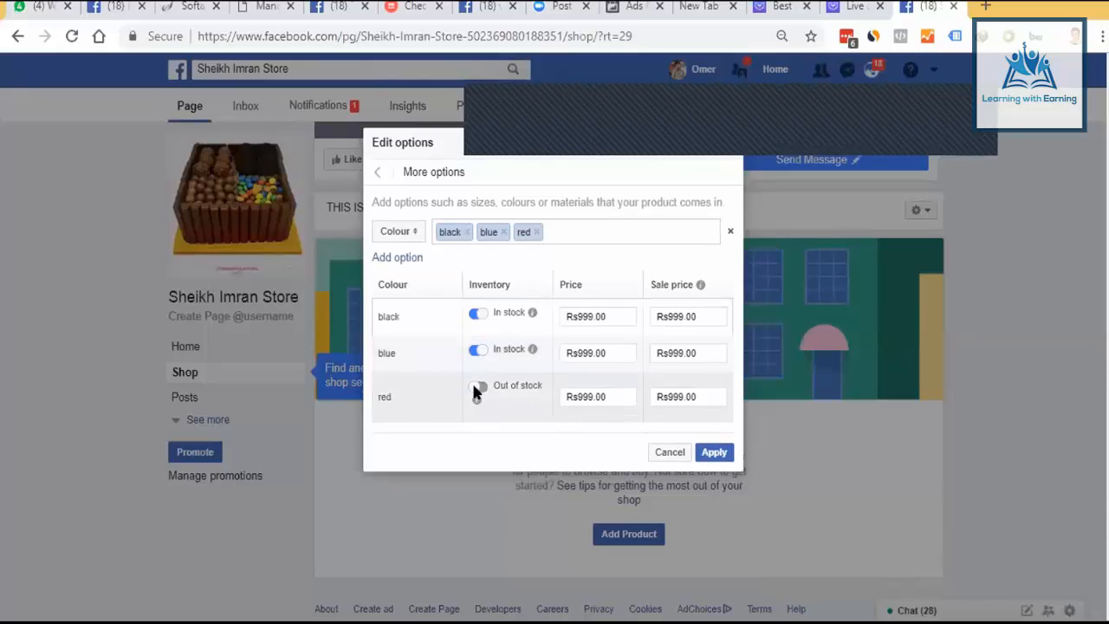
Mark the red variant in stock and set the variant prices back to 999.
click(478, 384)
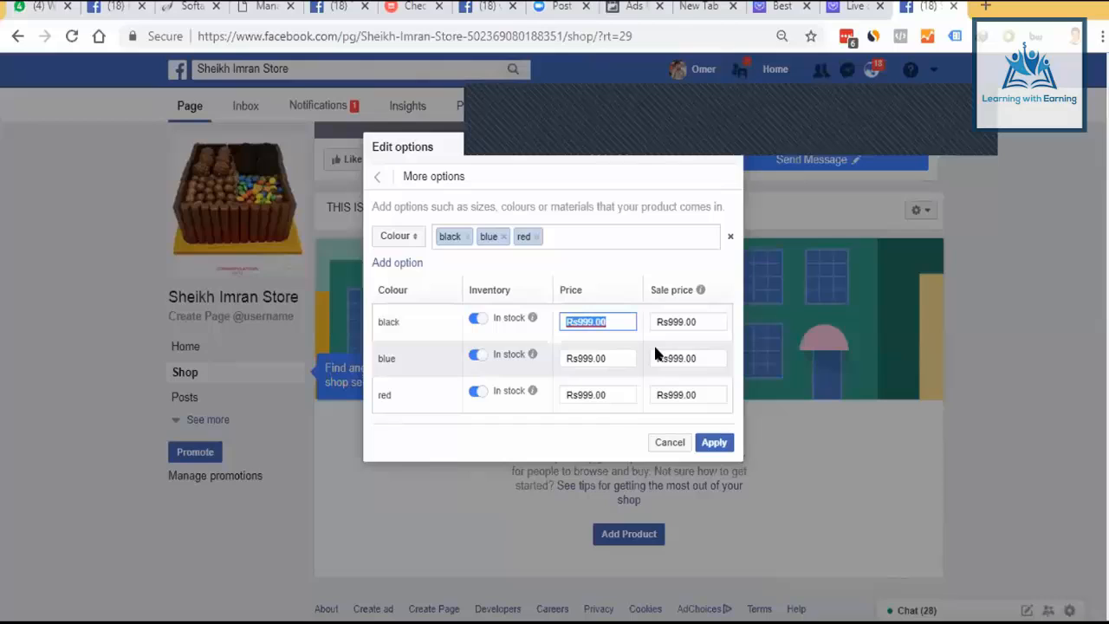
text(19)
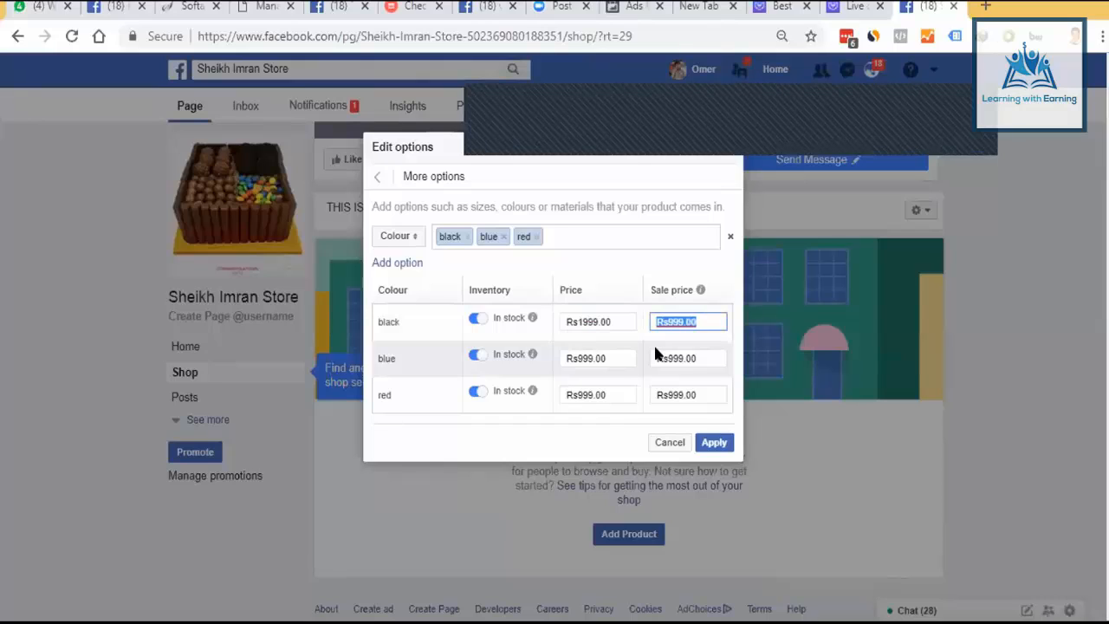
text(699)
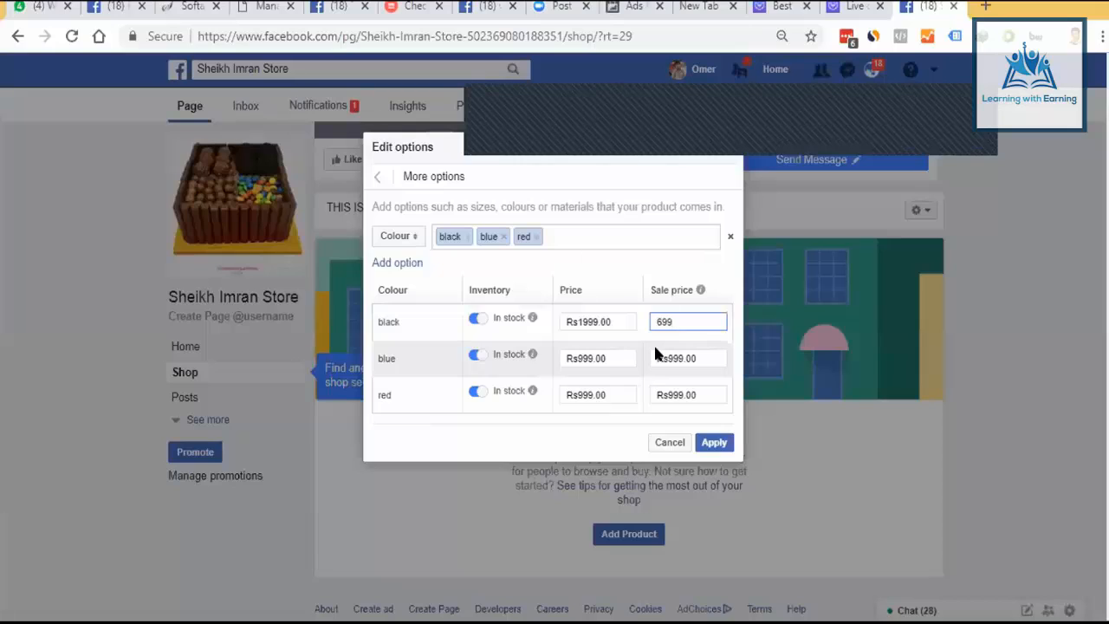
click(598, 357)
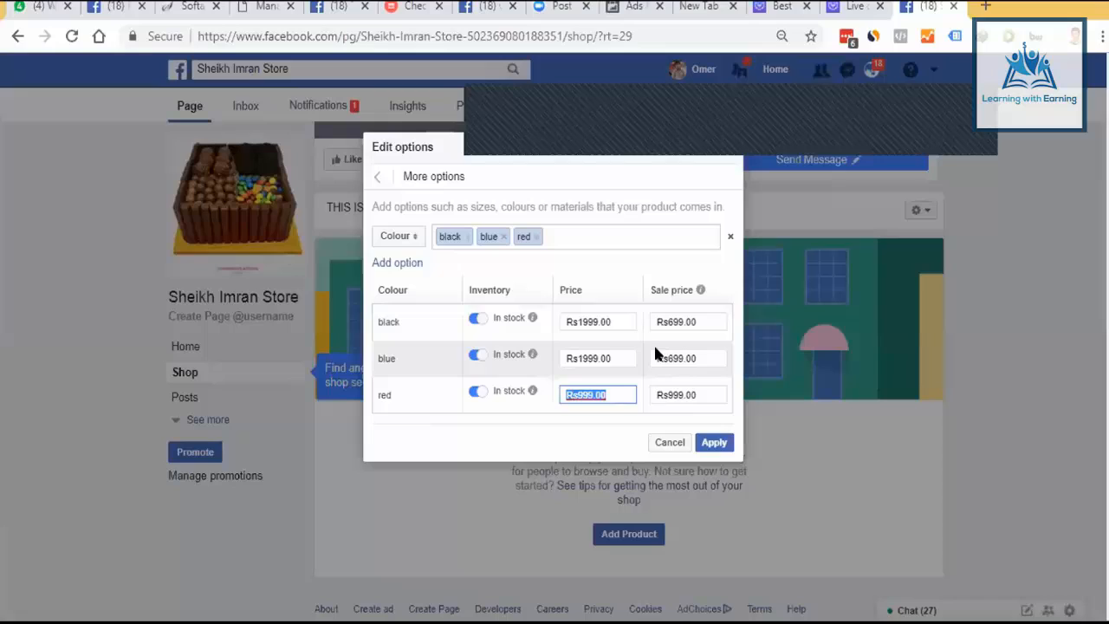
text(3999)
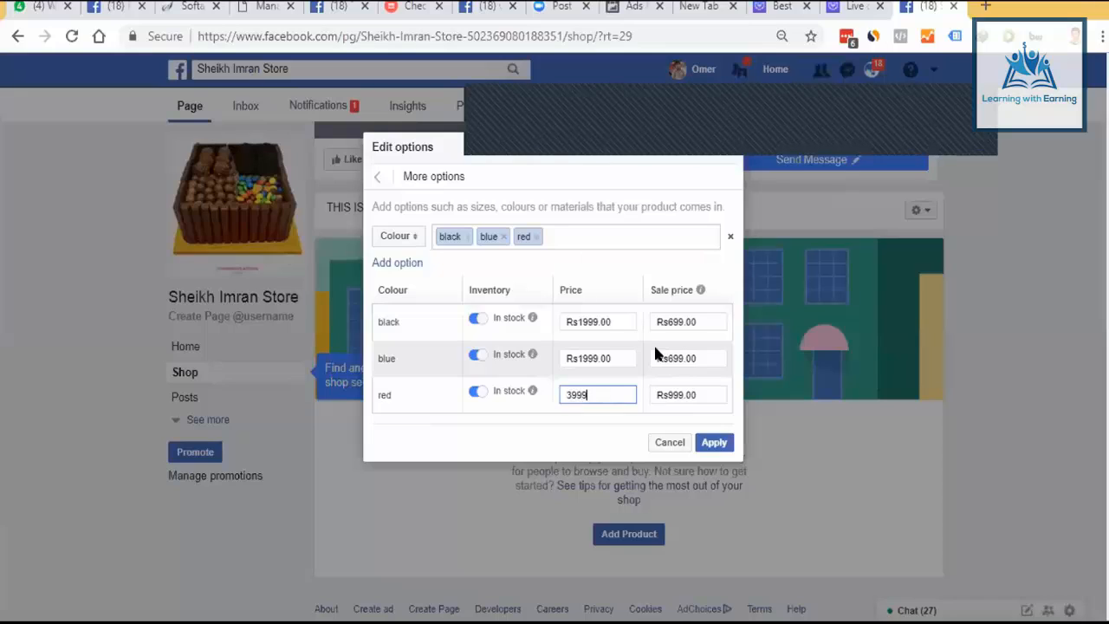
text(999)
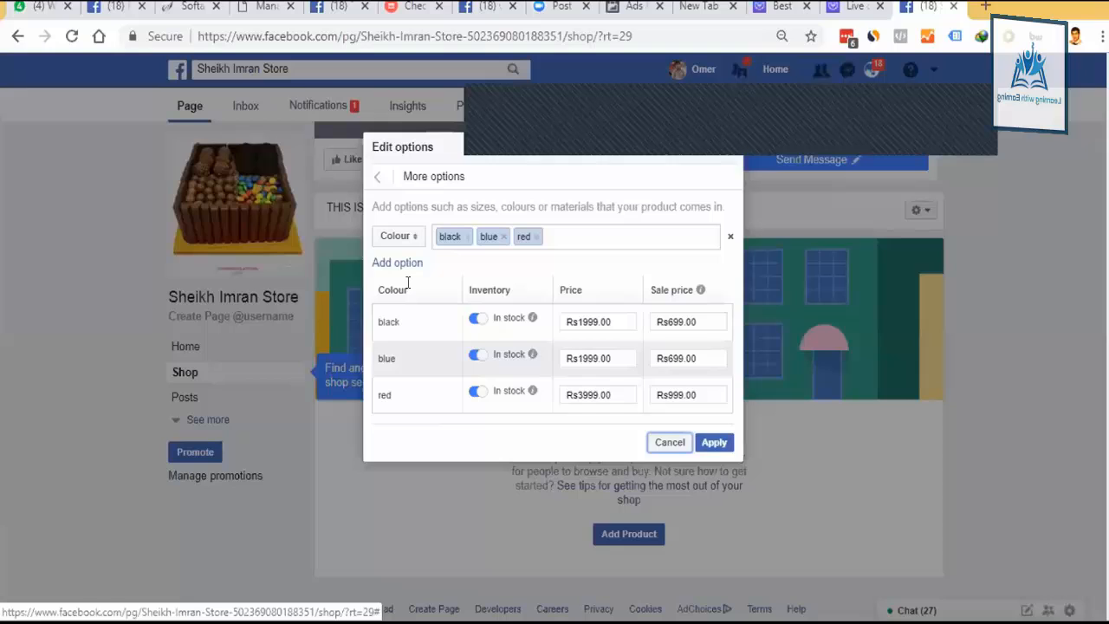
double_click(388, 321)
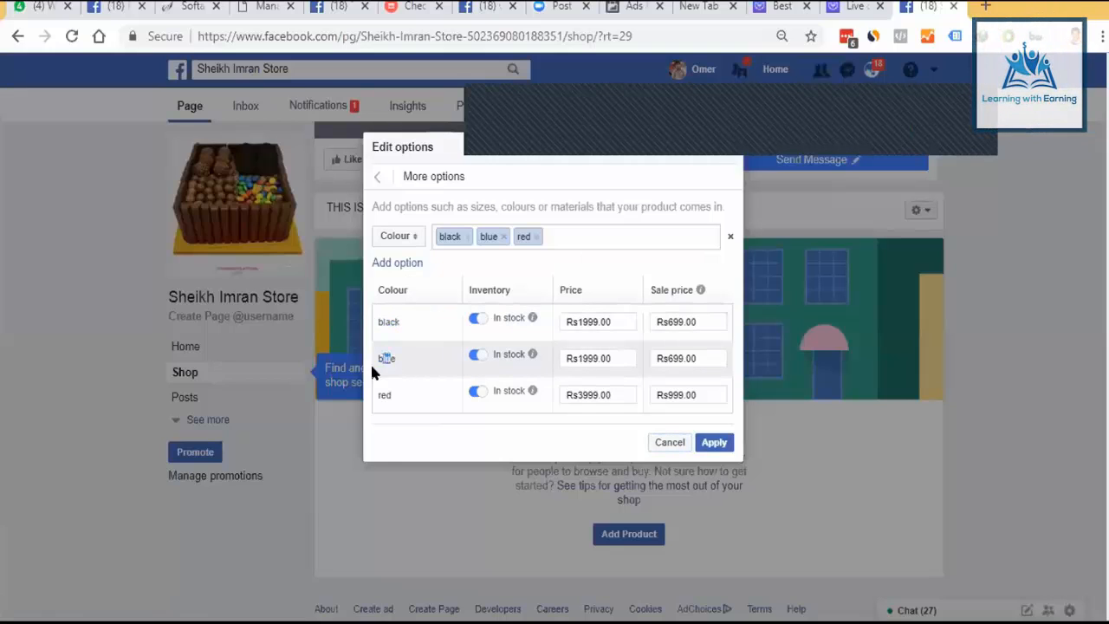
mouse_move(519, 359)
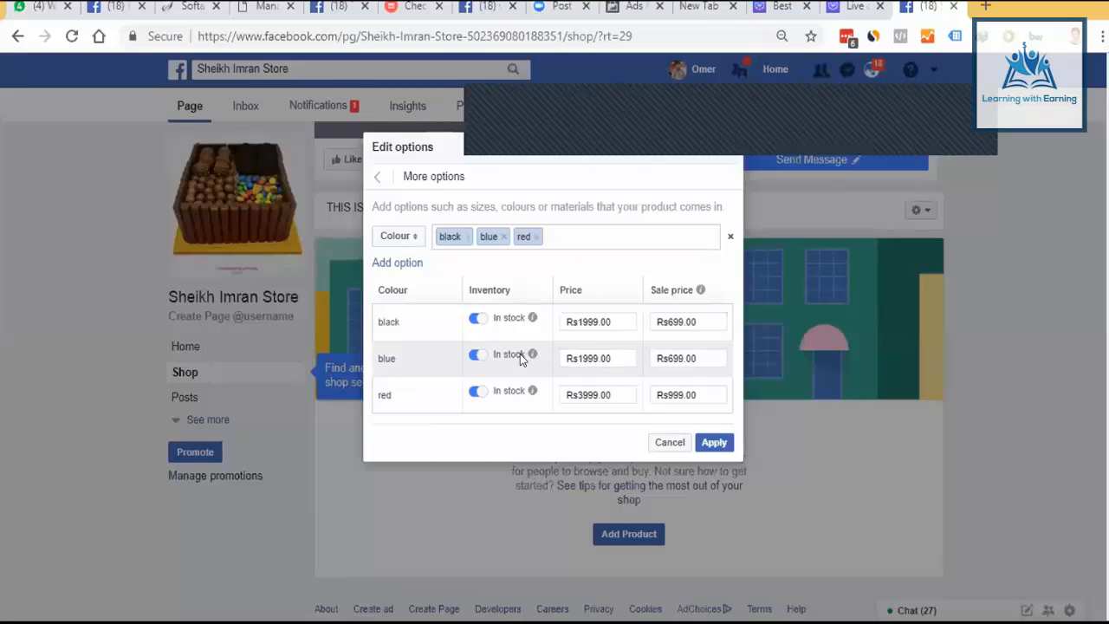
mouse_move(593, 413)
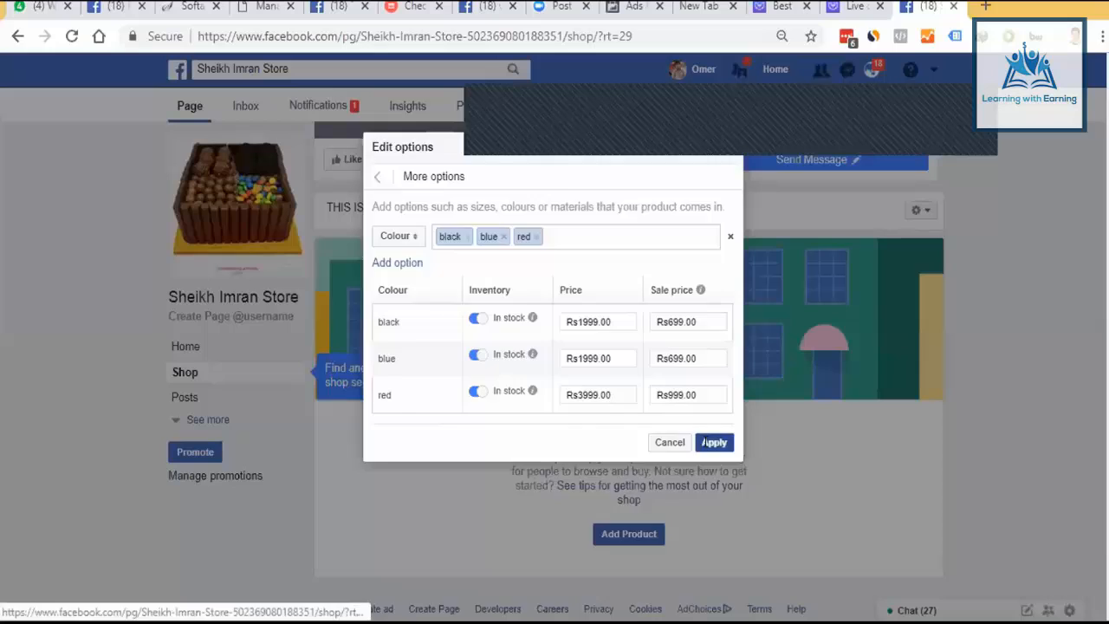
Apply the colour options and save the product, retrying after the error, so the shop lists it.
click(714, 442)
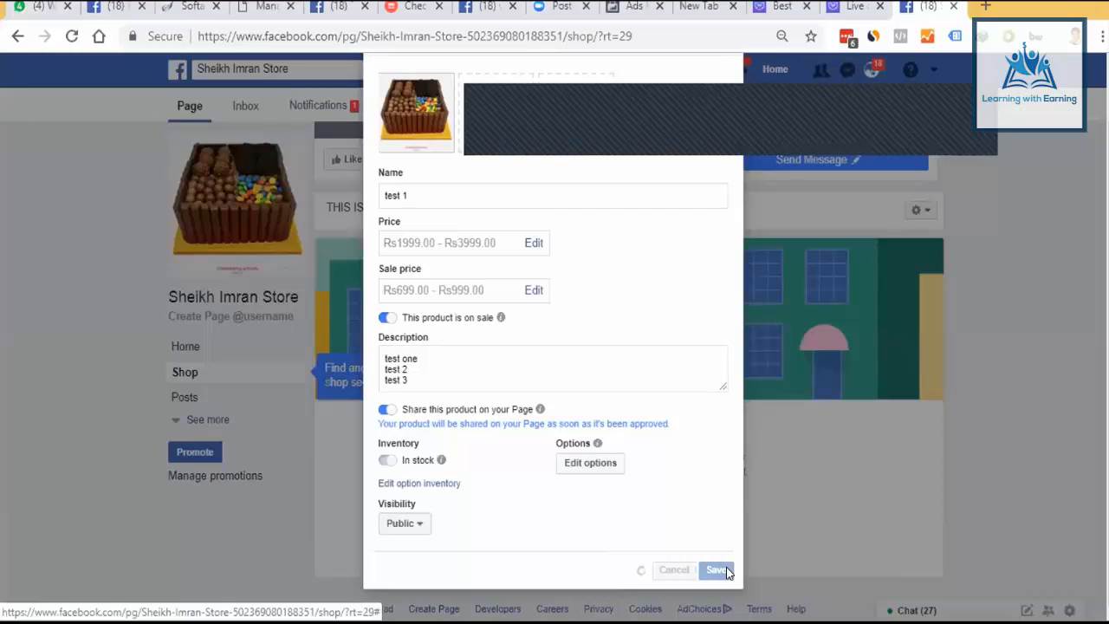
click(716, 569)
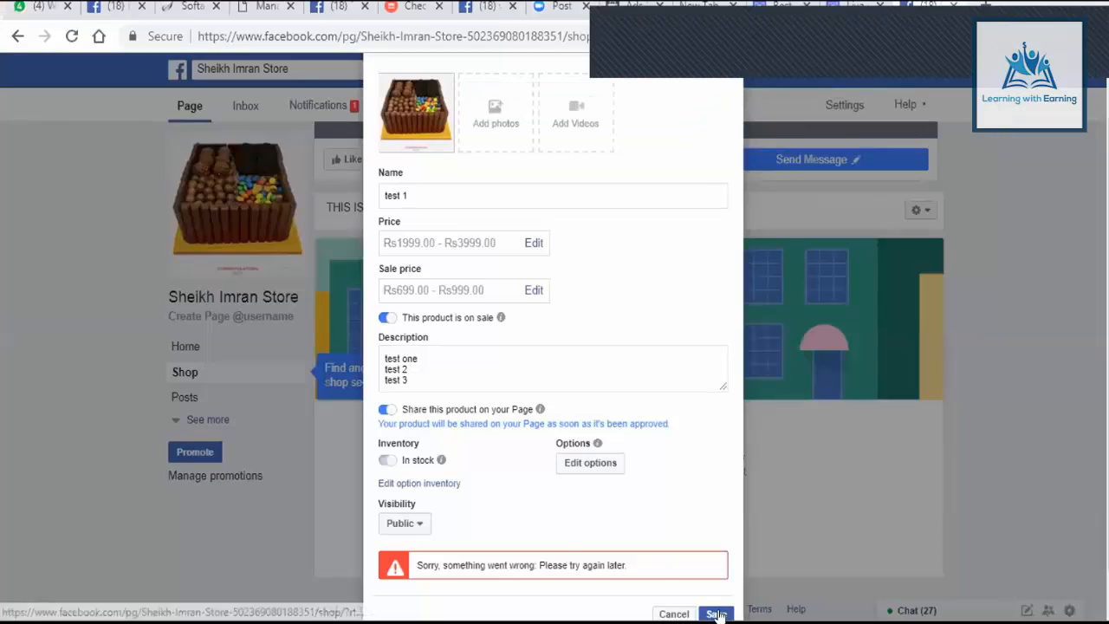
click(715, 613)
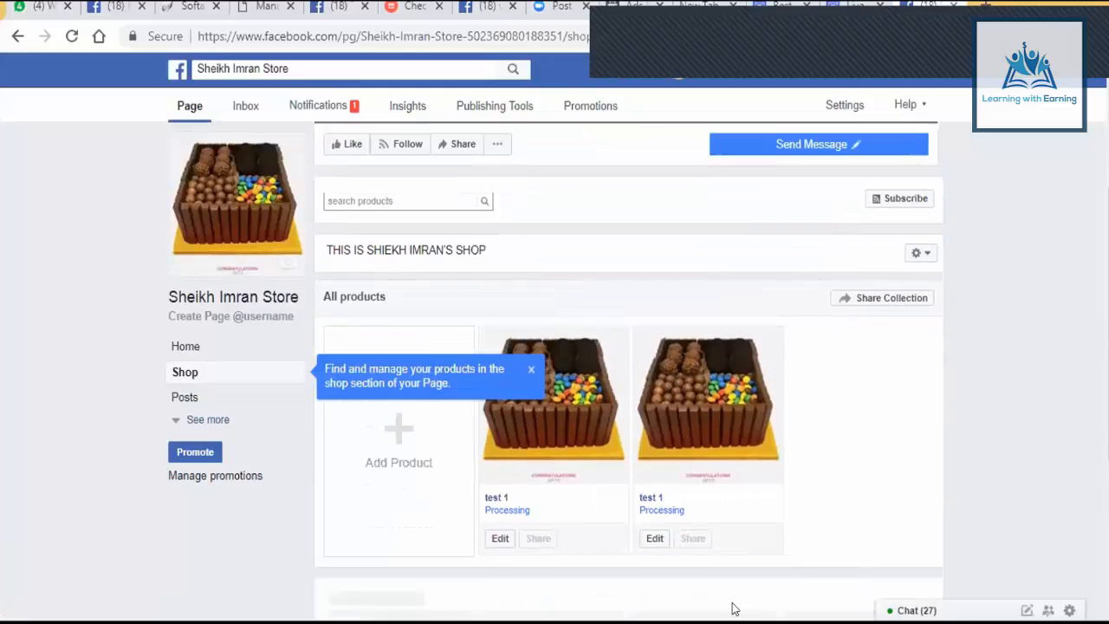
Locate the test 1 card in the shop and view its Rs999 listing page.
scroll(down, 3)
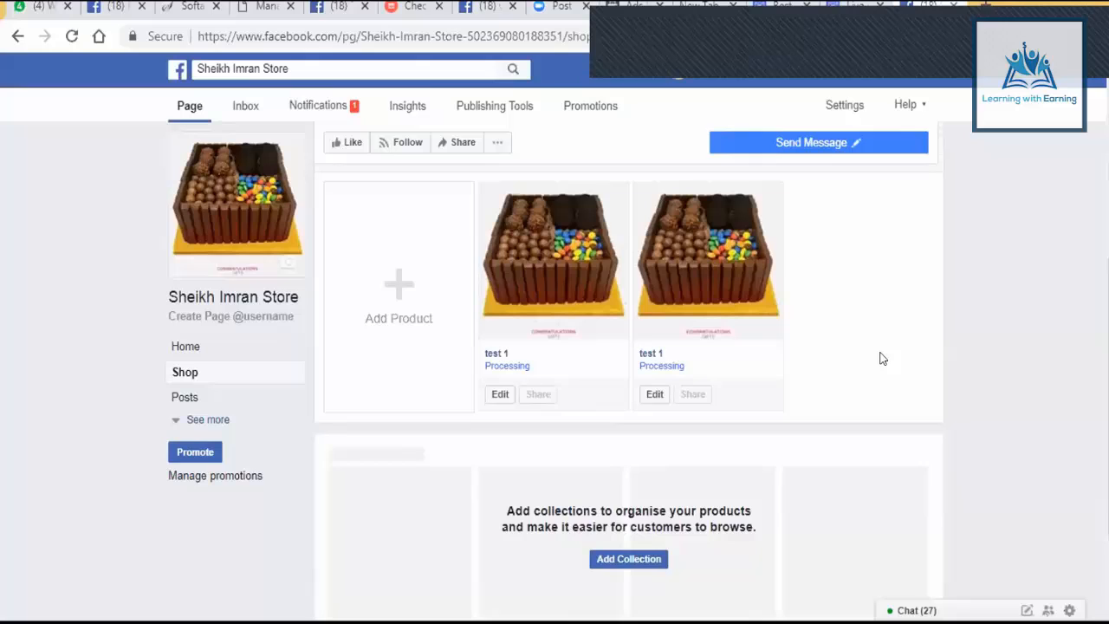
scroll(down, 3)
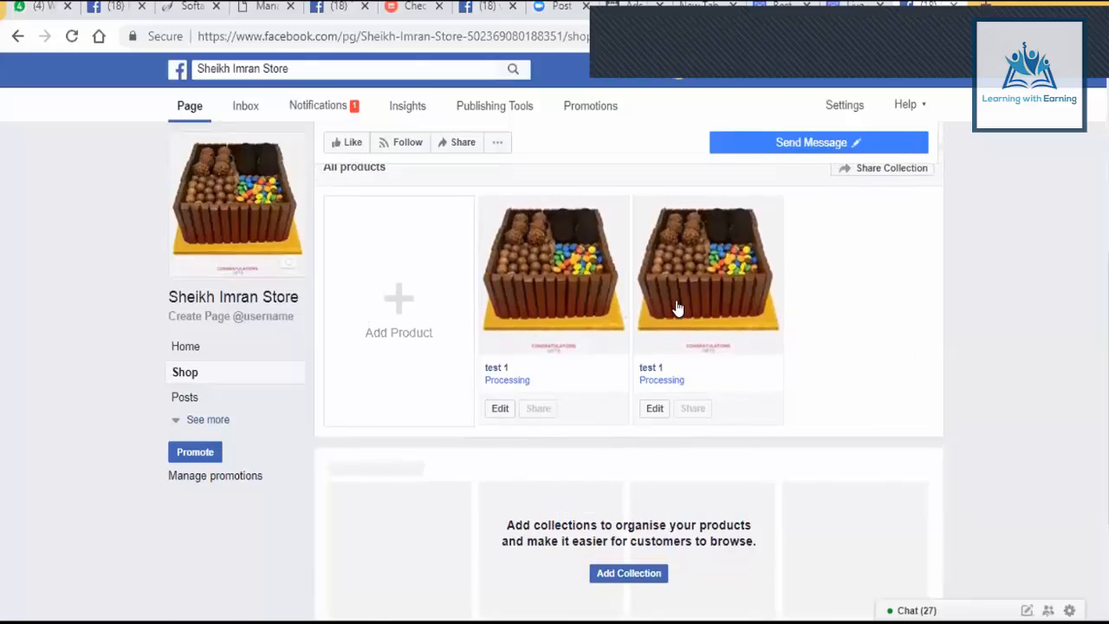
mouse_move(548, 312)
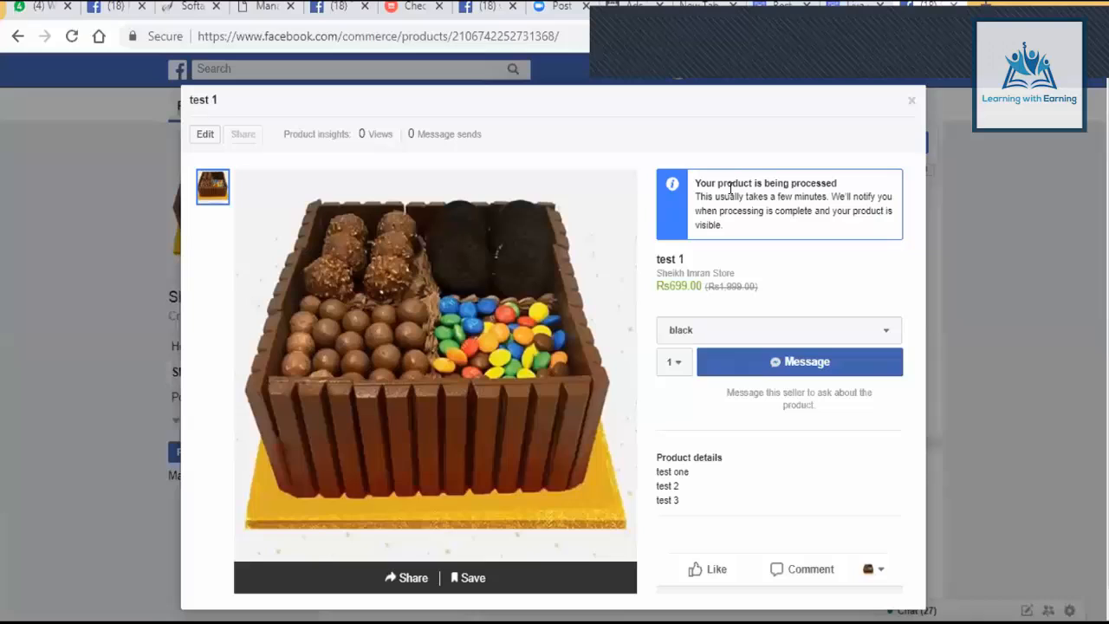
mouse_move(783, 256)
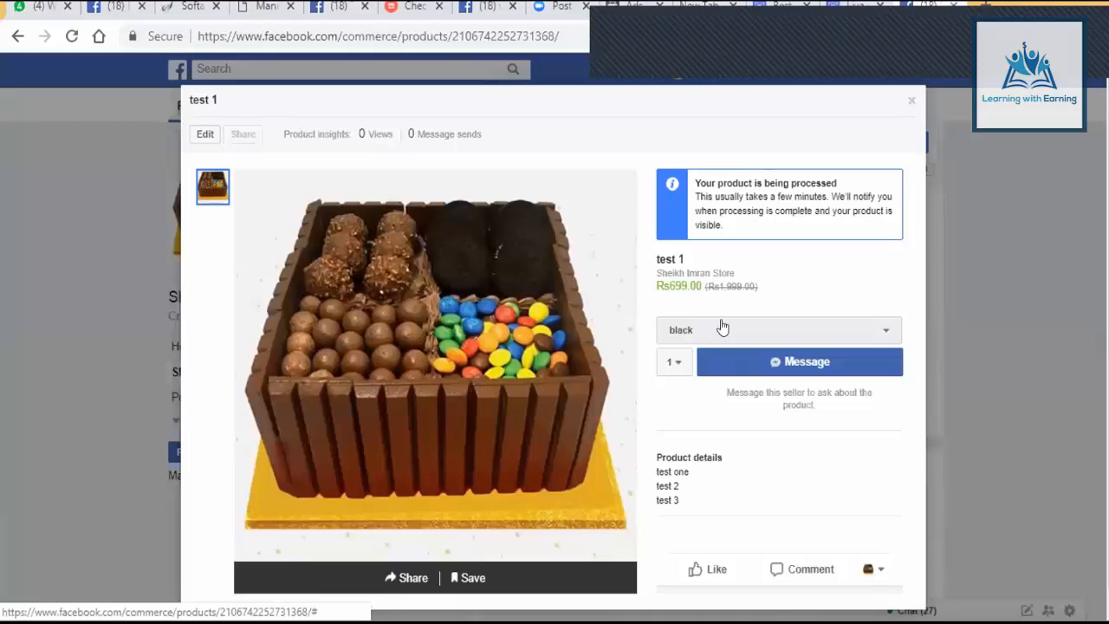
mouse_move(656, 239)
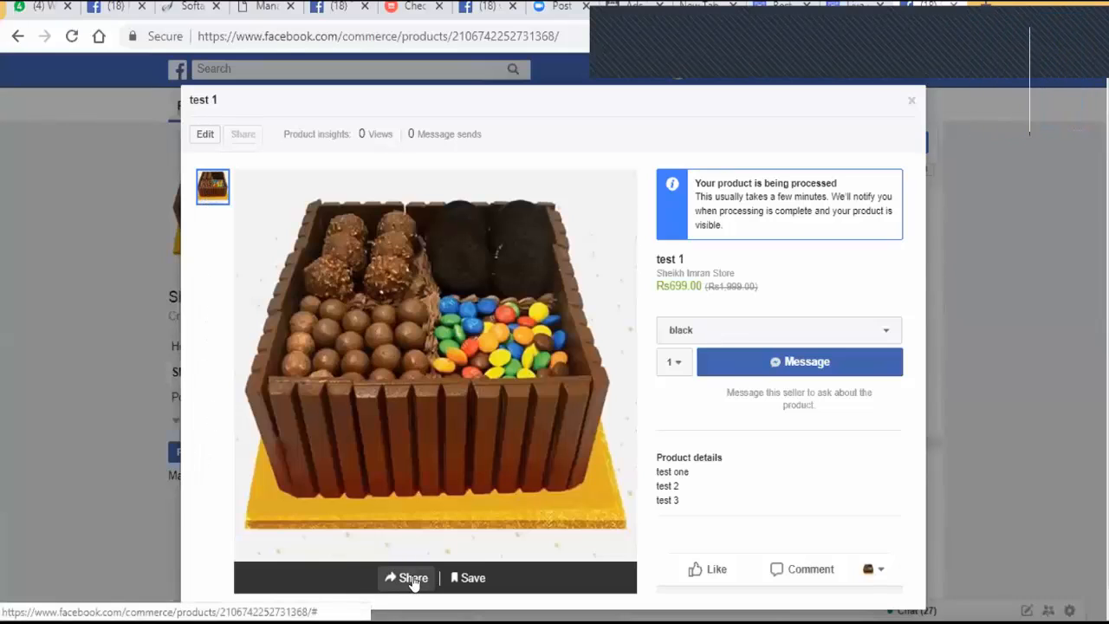
mouse_move(676, 558)
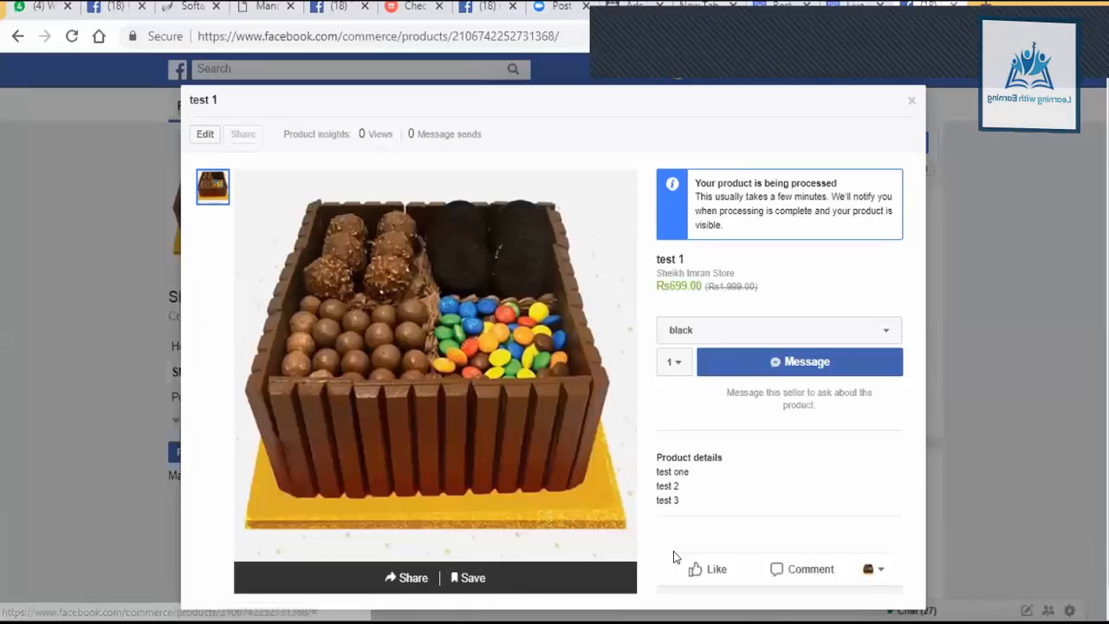
click(716, 568)
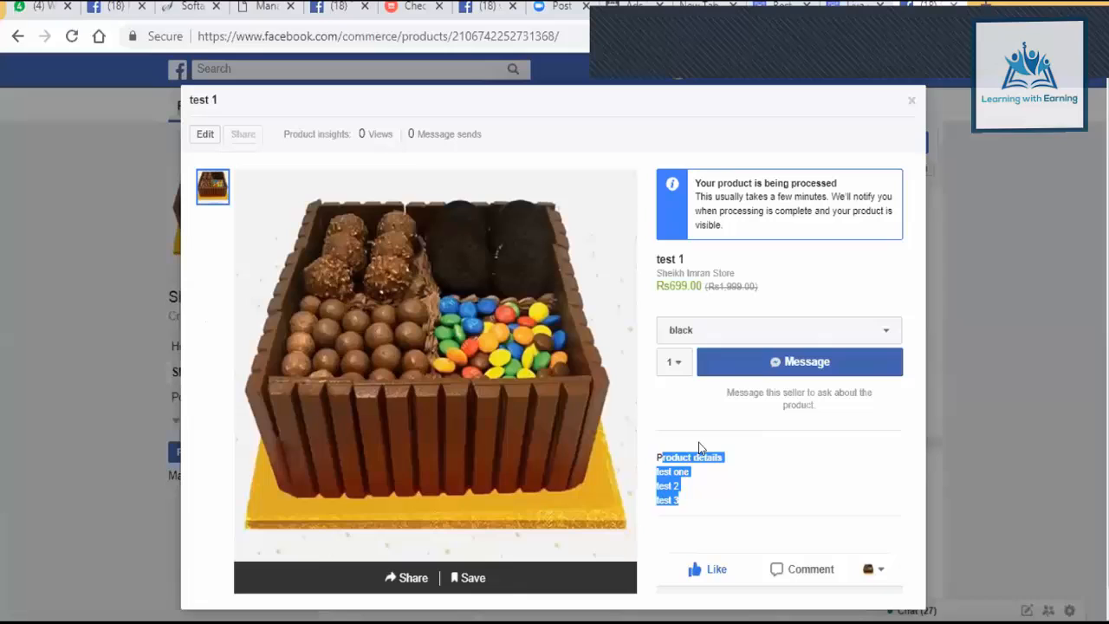
Try the quantity choices and pick the red colour variant on the product page.
click(674, 362)
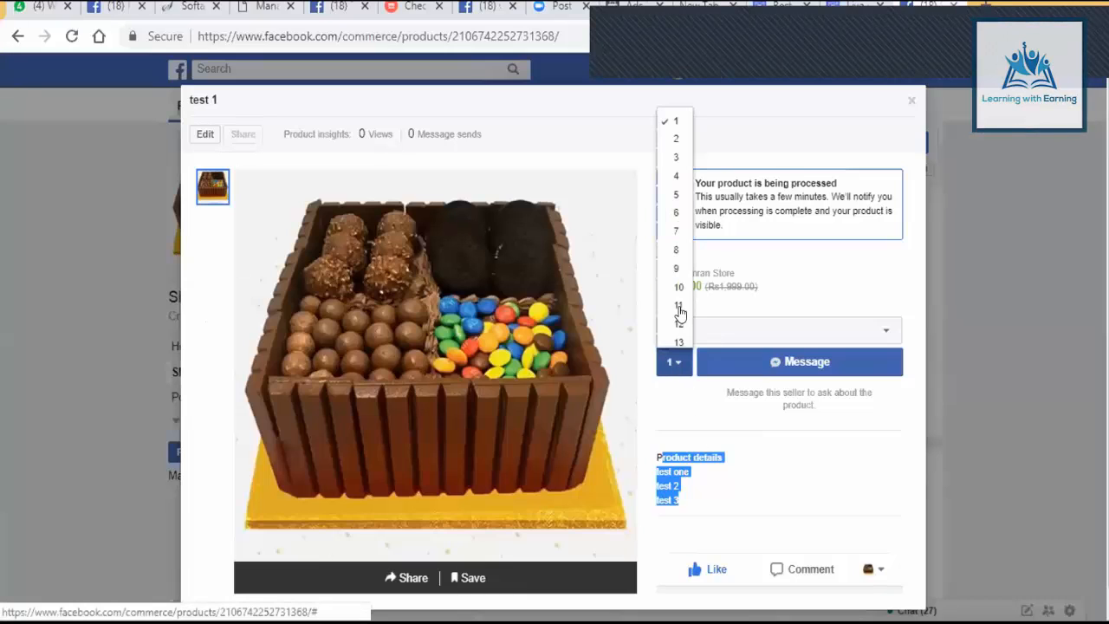
scroll(down, 3)
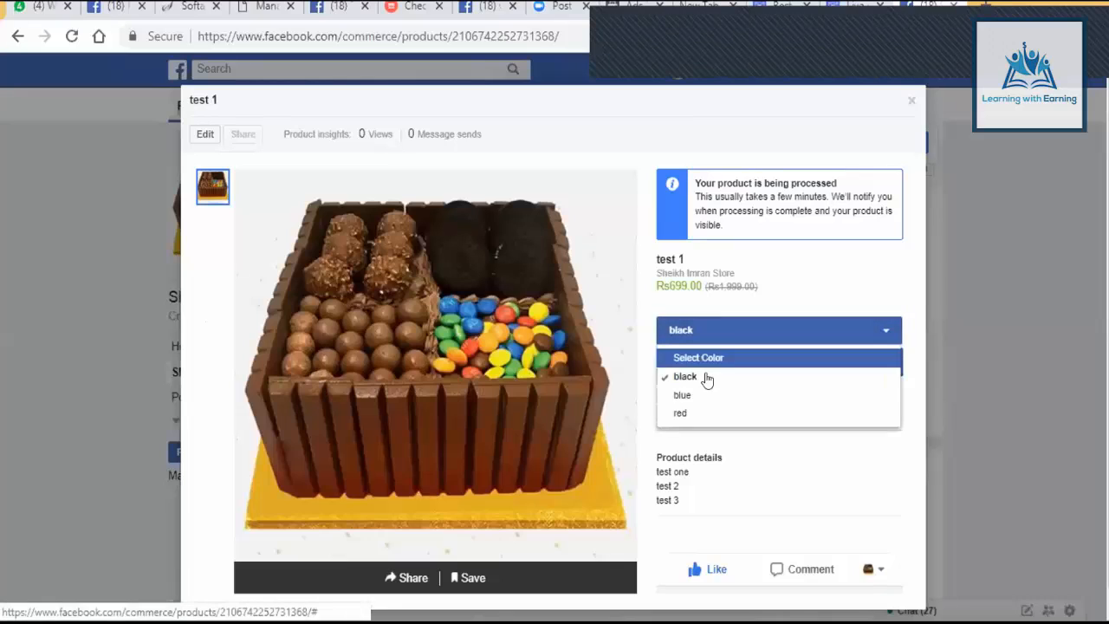
click(679, 413)
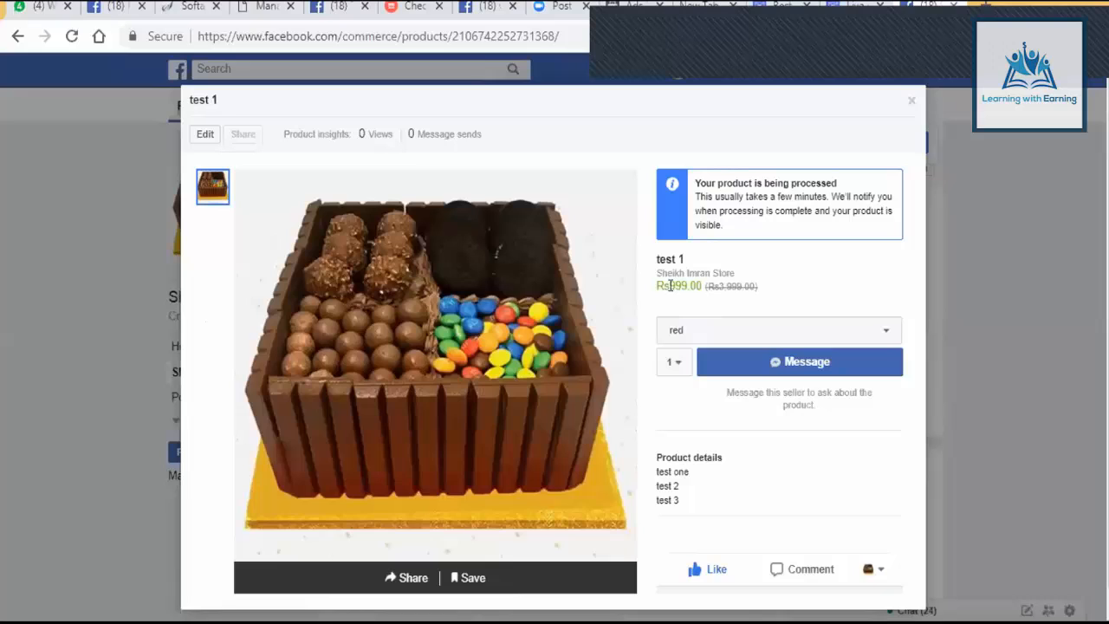
click(777, 329)
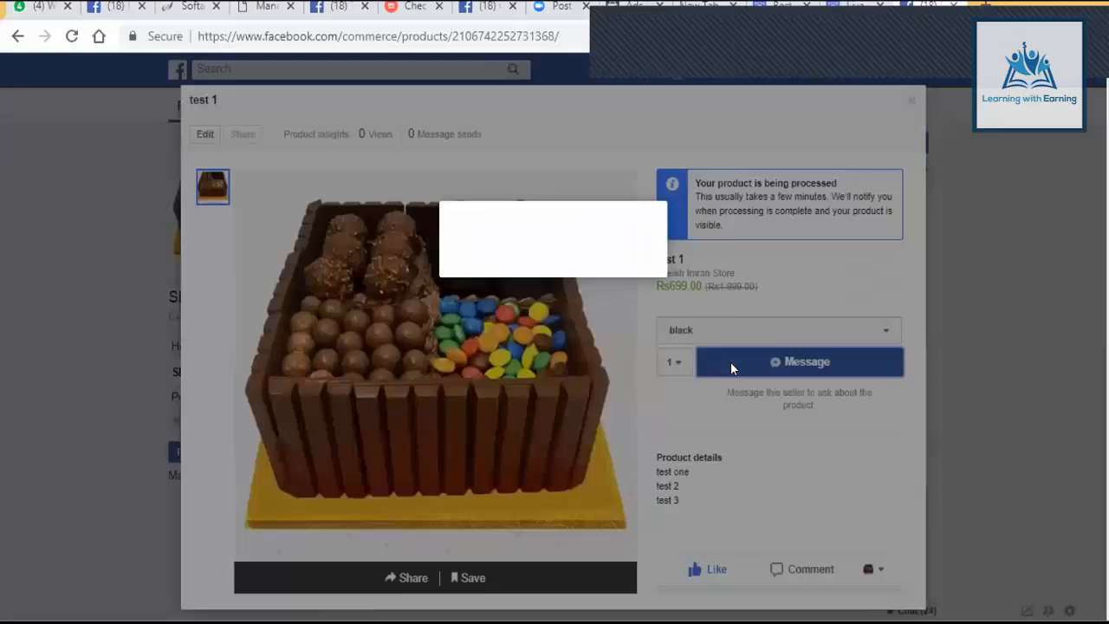
Extend the prefilled test 1 enquiry with 'please send me on this add xxxxxxxxx'.
click(799, 362)
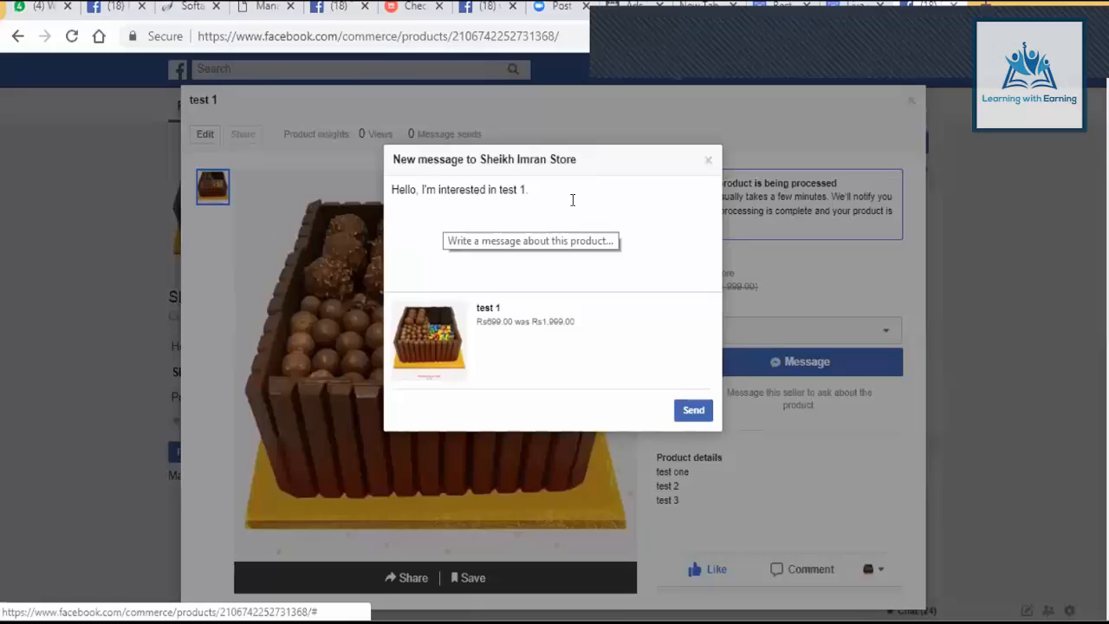
click(530, 189)
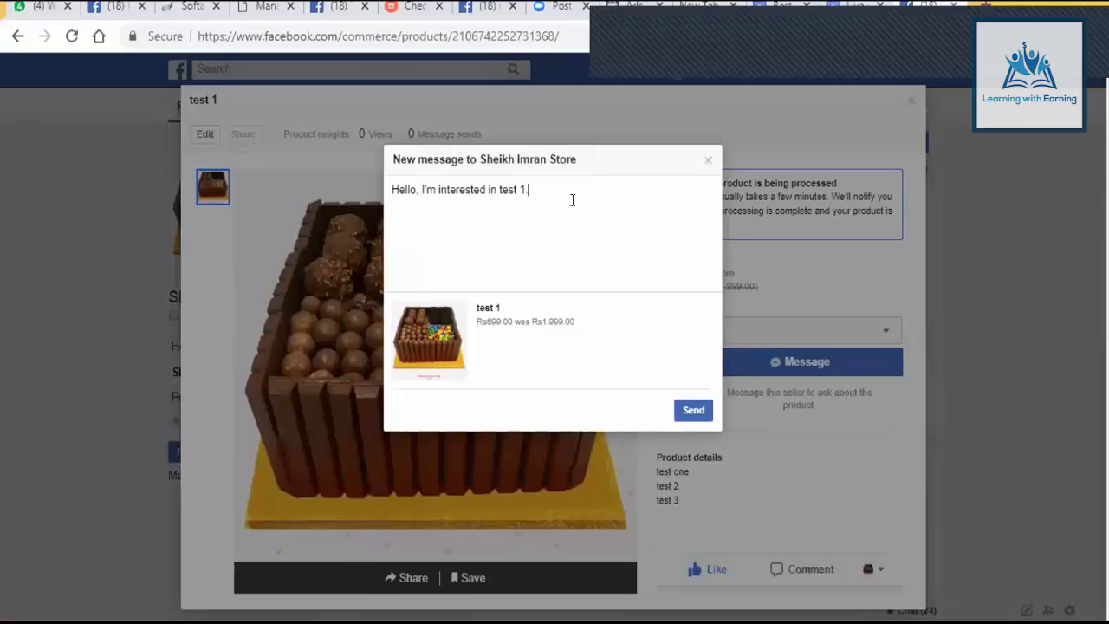
text(plera)
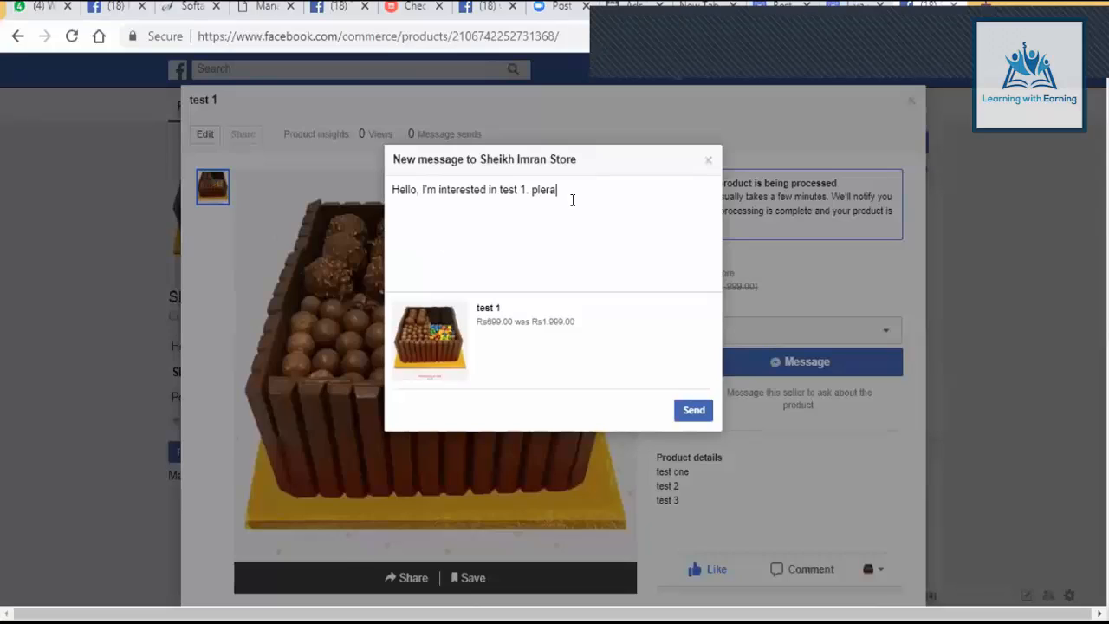
text(please)
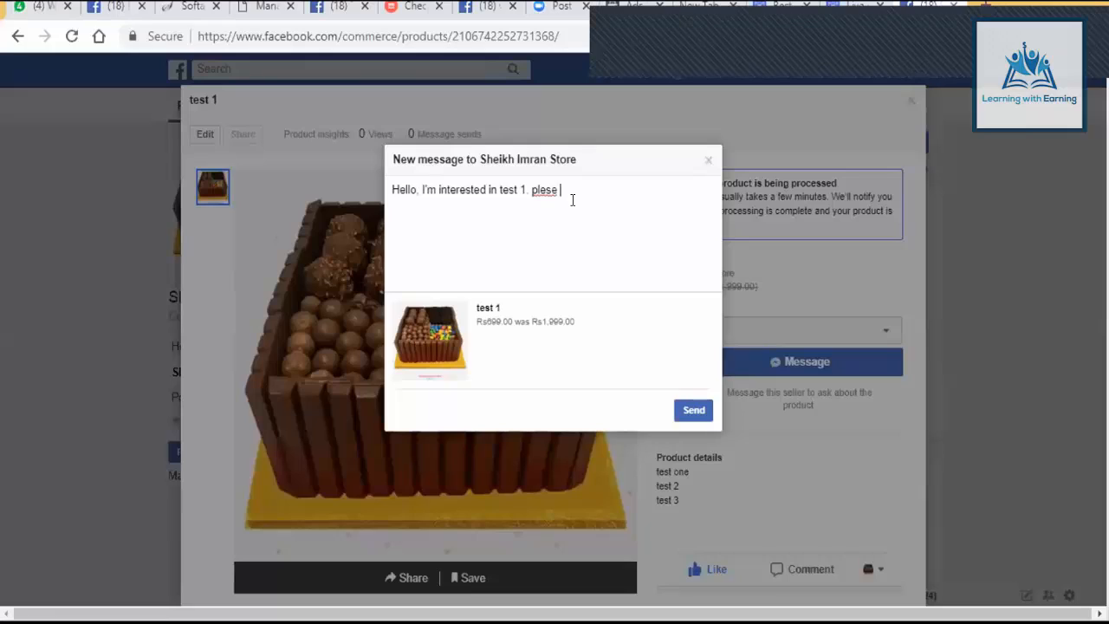
text(send me)
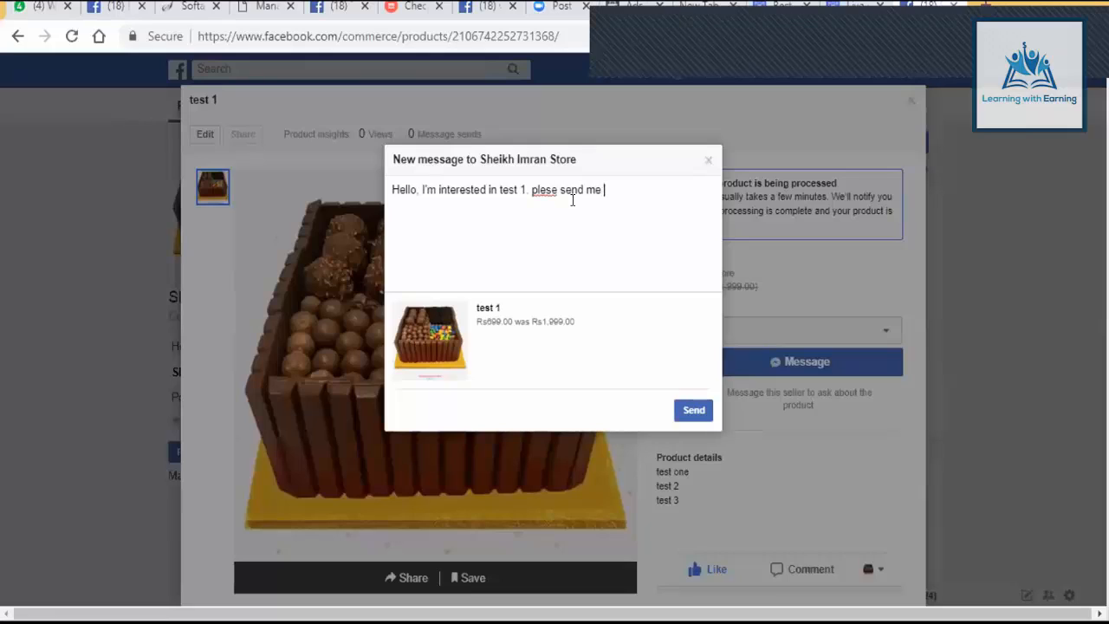
text(on this address .....)
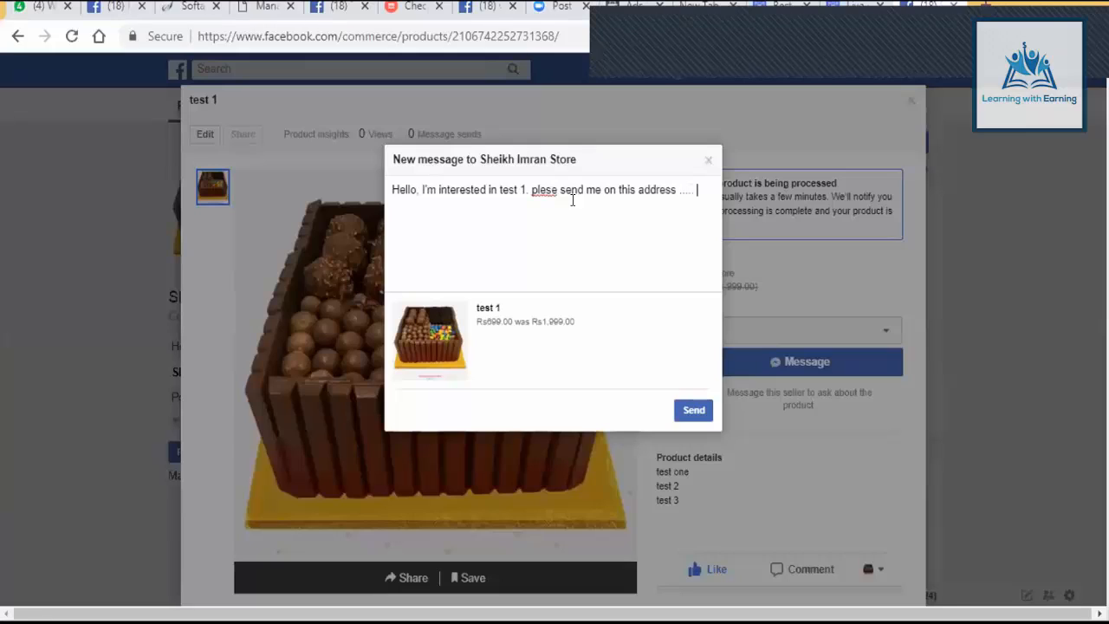
text(xxxxxxxxx)
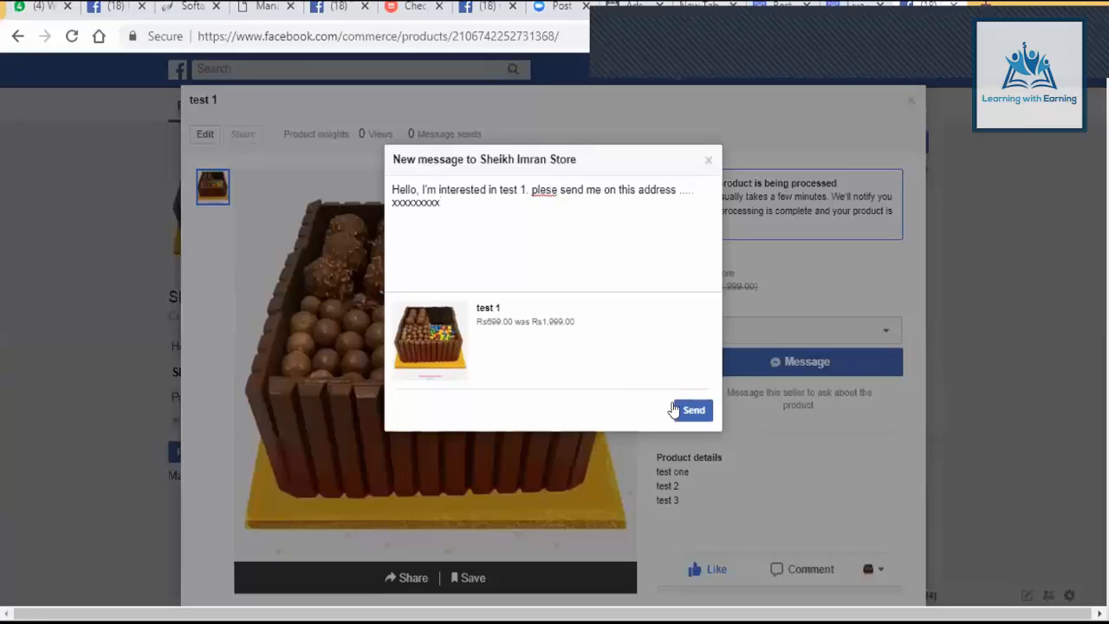
Send the enquiry message to the store so it appears in the Page chat.
click(693, 409)
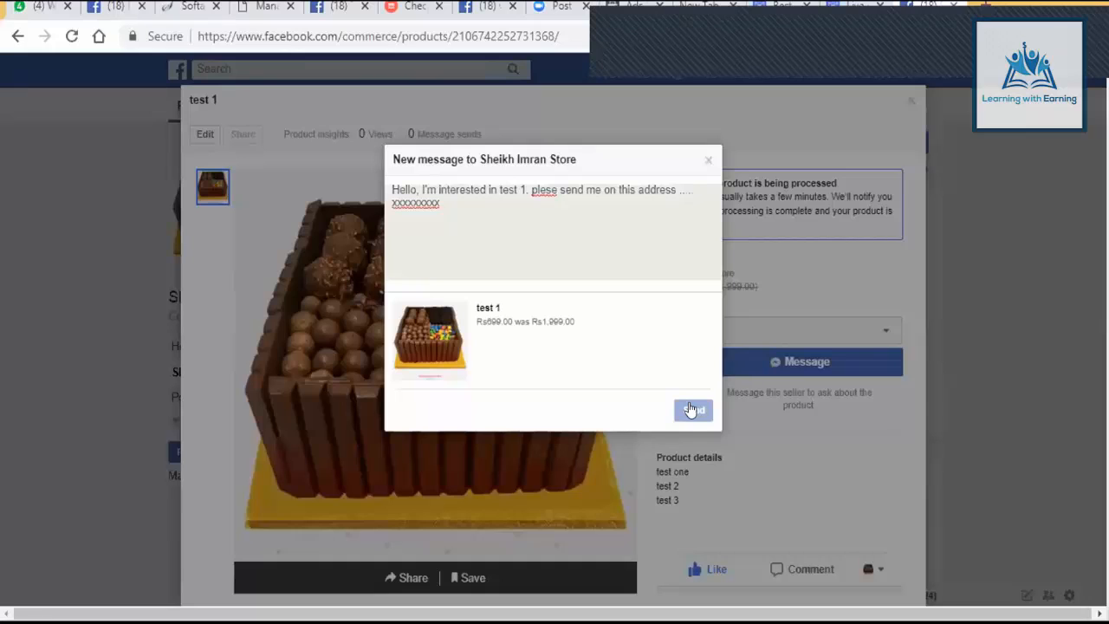
click(693, 409)
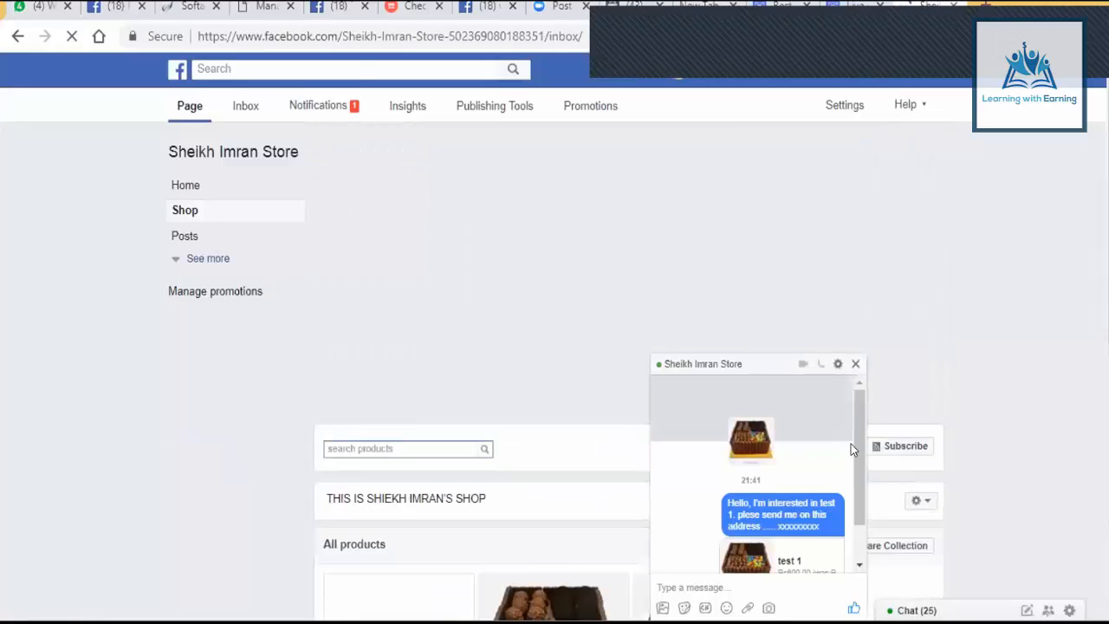
View the customer's test 1 enquiry in the Page inbox and begin the reply 'sir please you'.
click(246, 106)
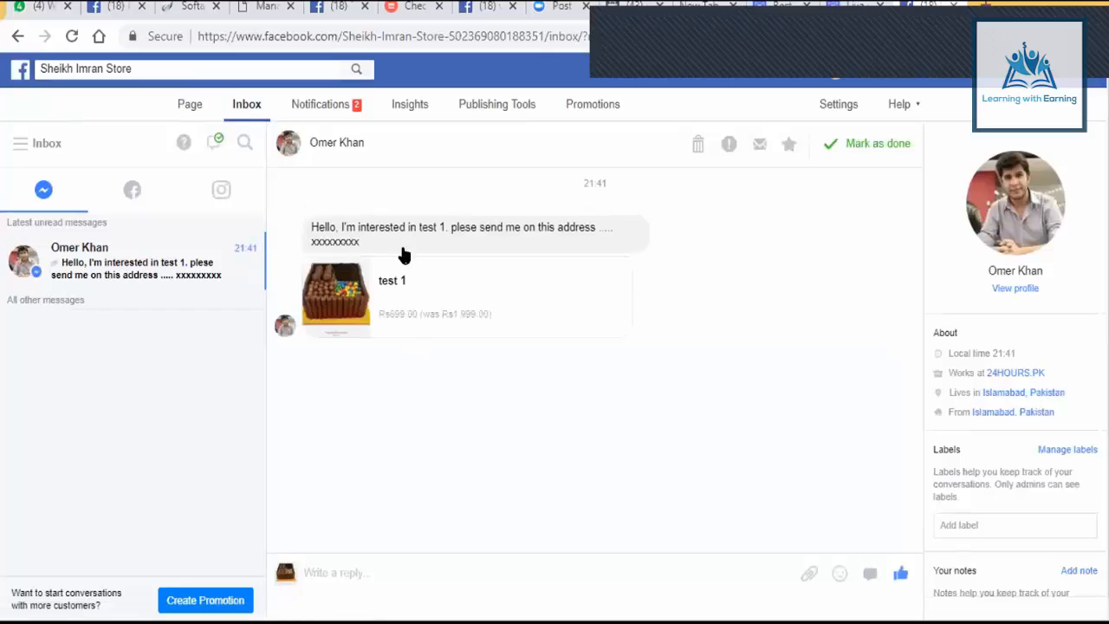
mouse_move(392, 280)
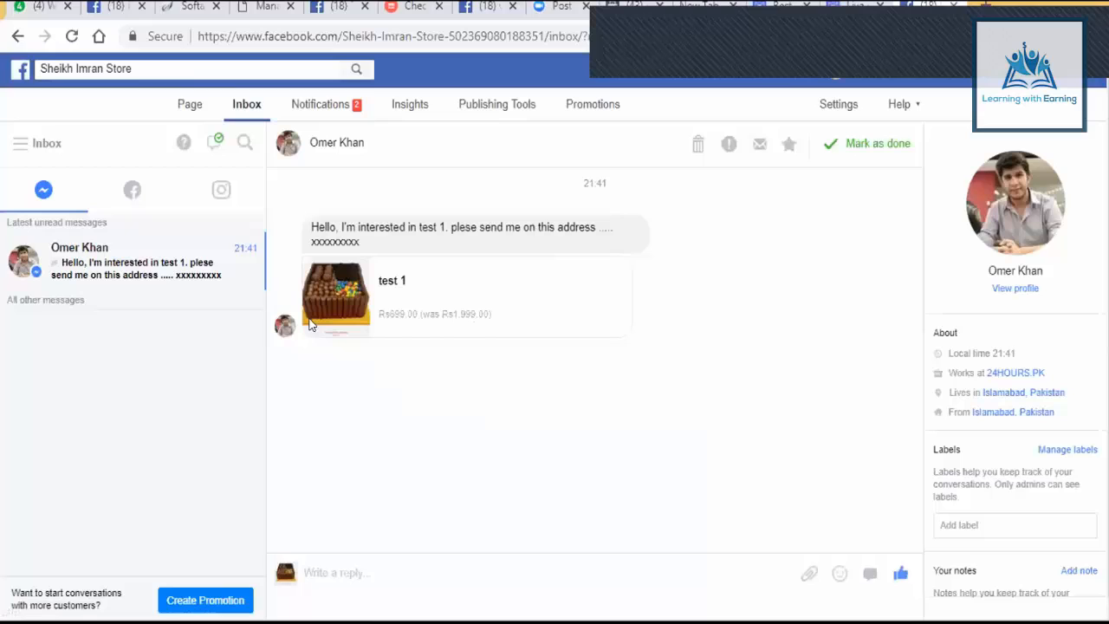
mouse_move(229, 336)
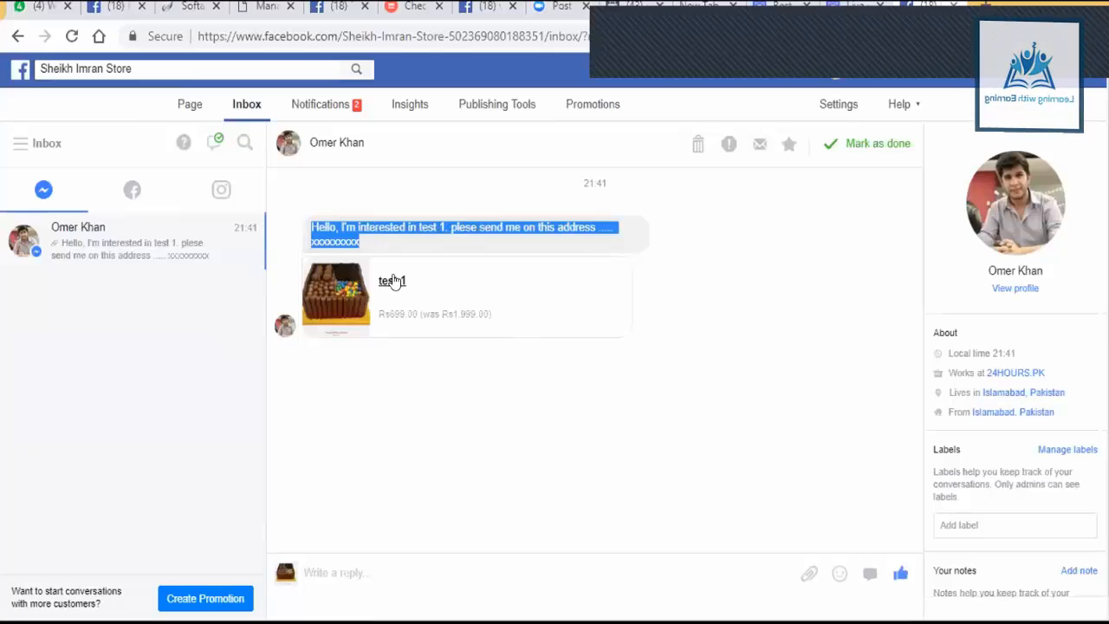
click(392, 280)
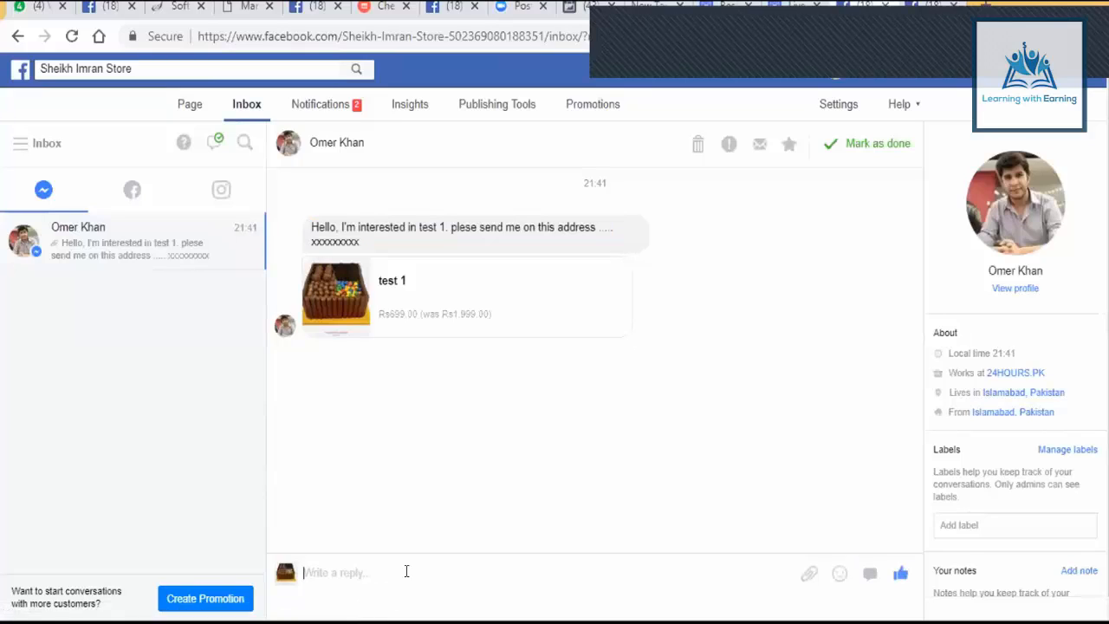
text(sir)
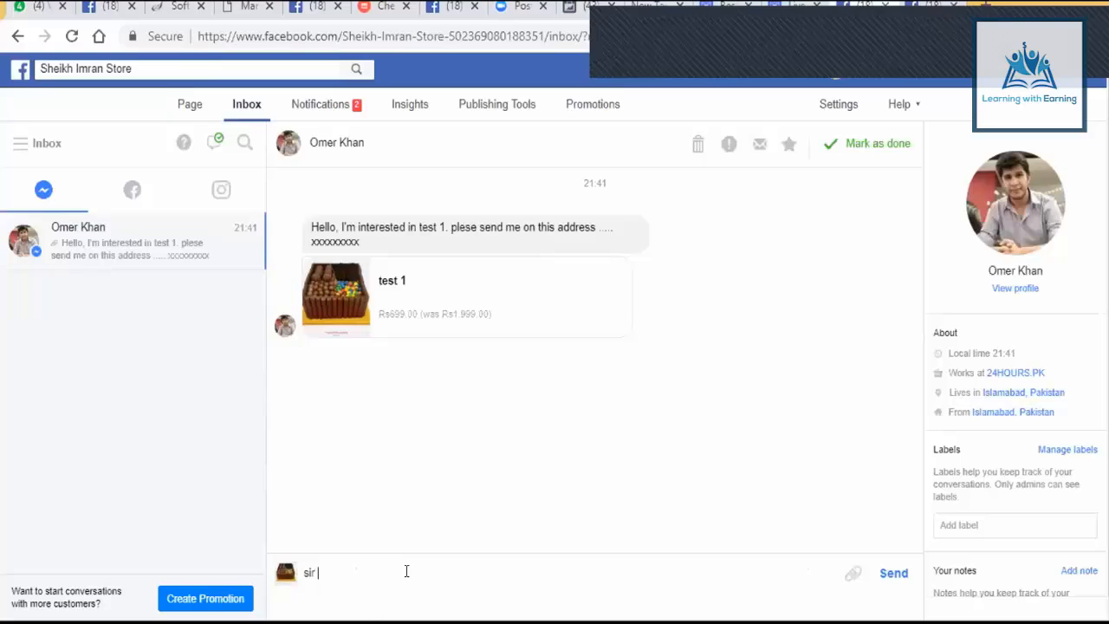
text(please you)
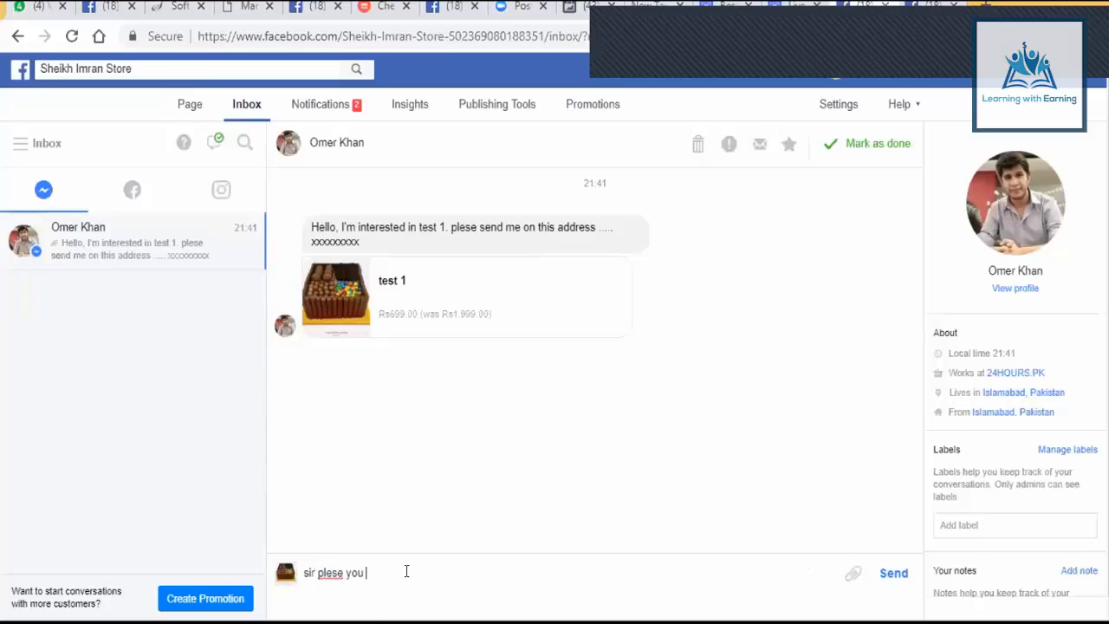